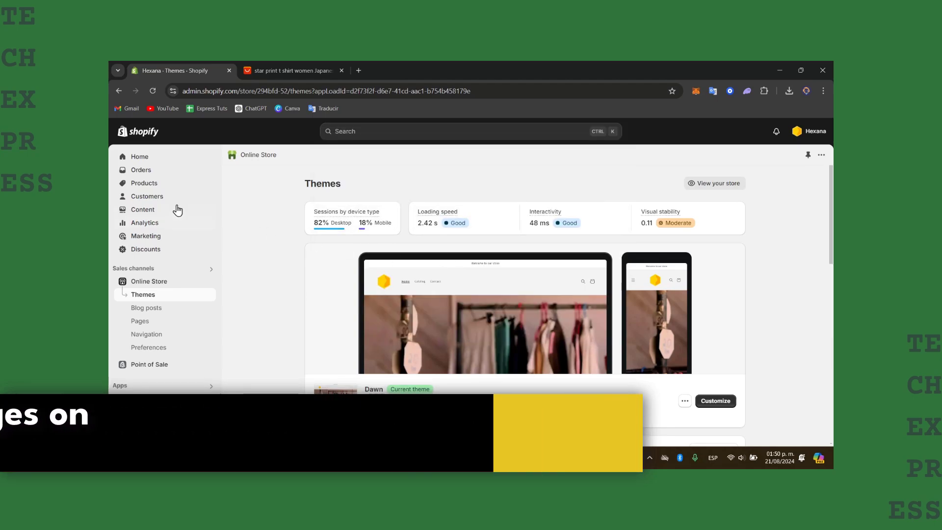
# Step: Open Oversized Star Shape Shirt from the Products list and scroll down to its media images
pyautogui.click(144, 182)
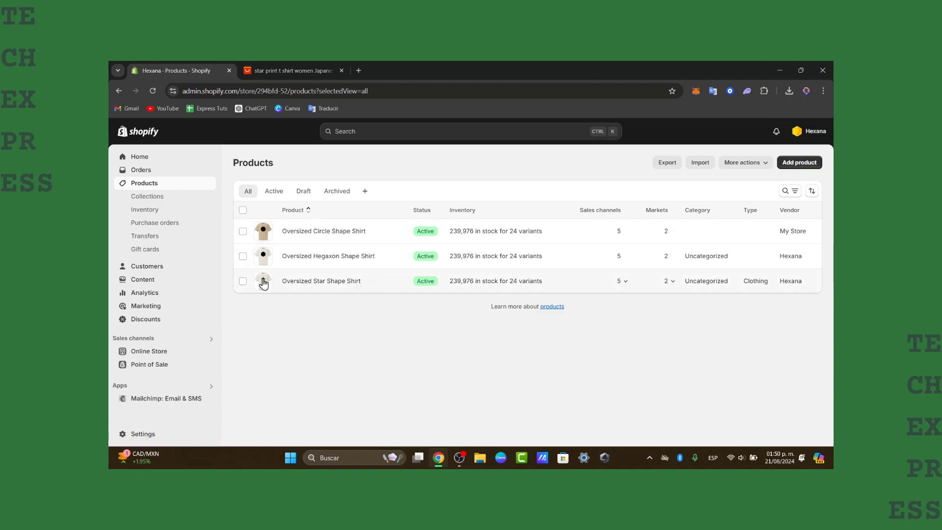
pyautogui.click(320, 281)
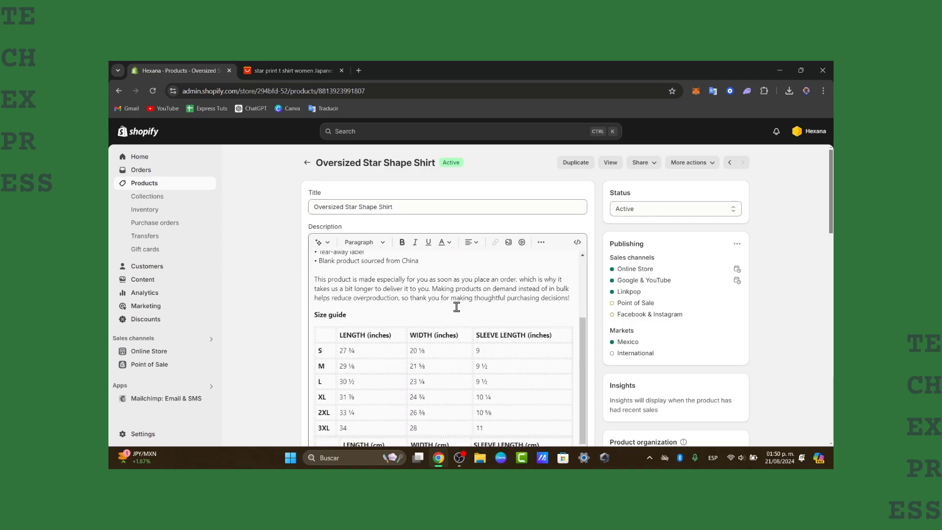
pyautogui.scroll(-3)
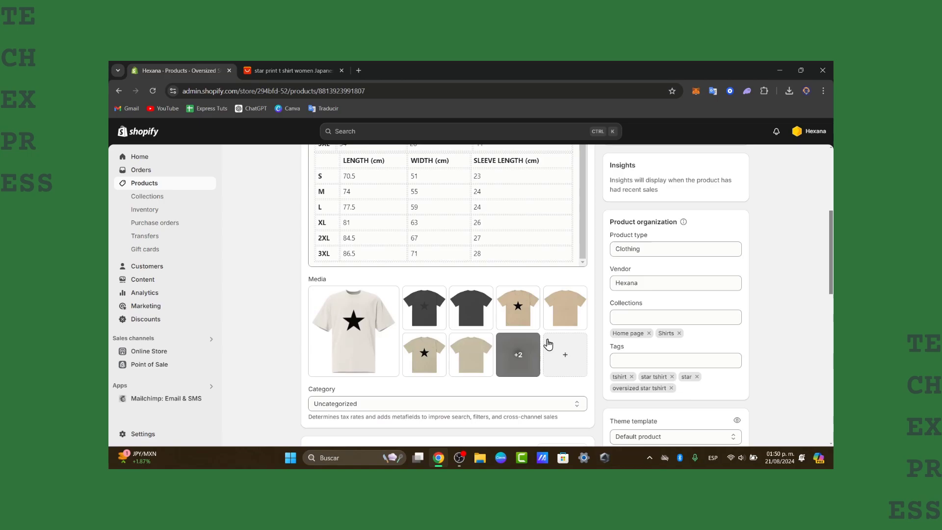
# Step: Open the star shirt's media viewer and step through to image 5 of 9, the khaki back
pyautogui.click(353, 325)
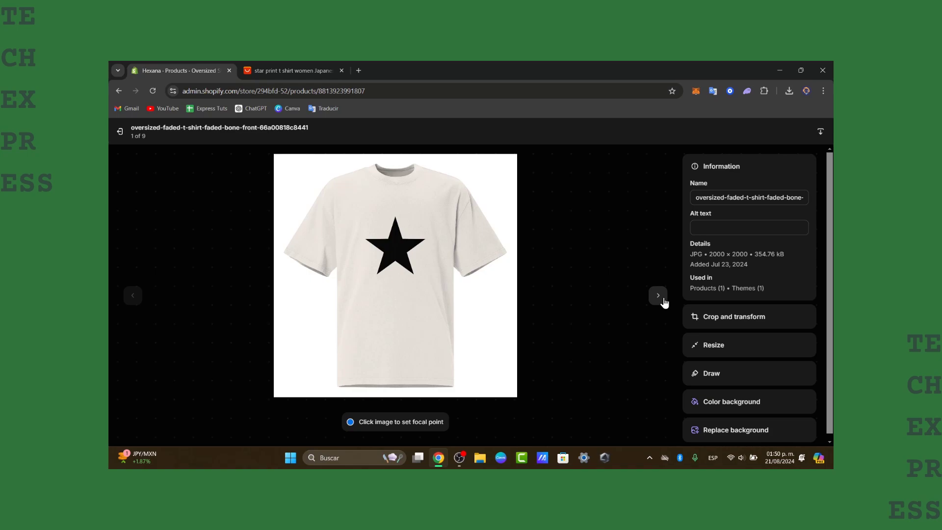
pyautogui.click(657, 295)
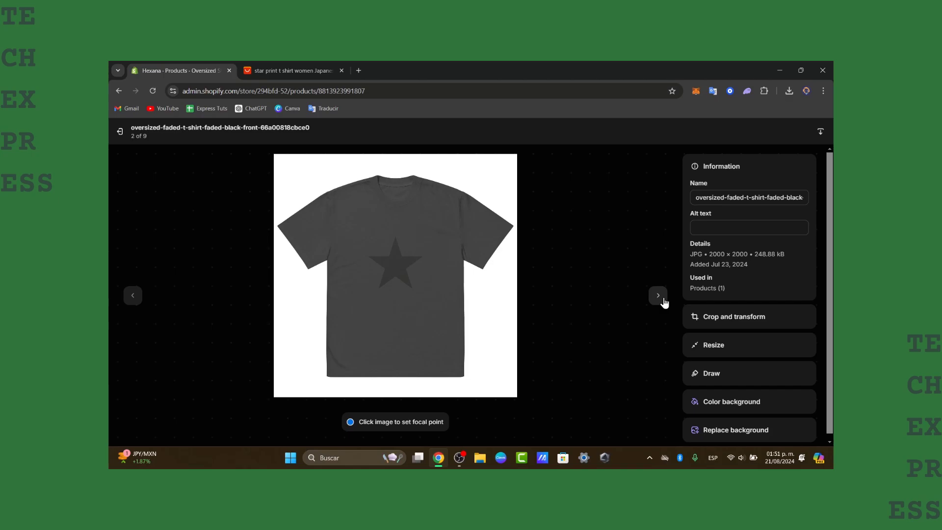
pyautogui.click(656, 295)
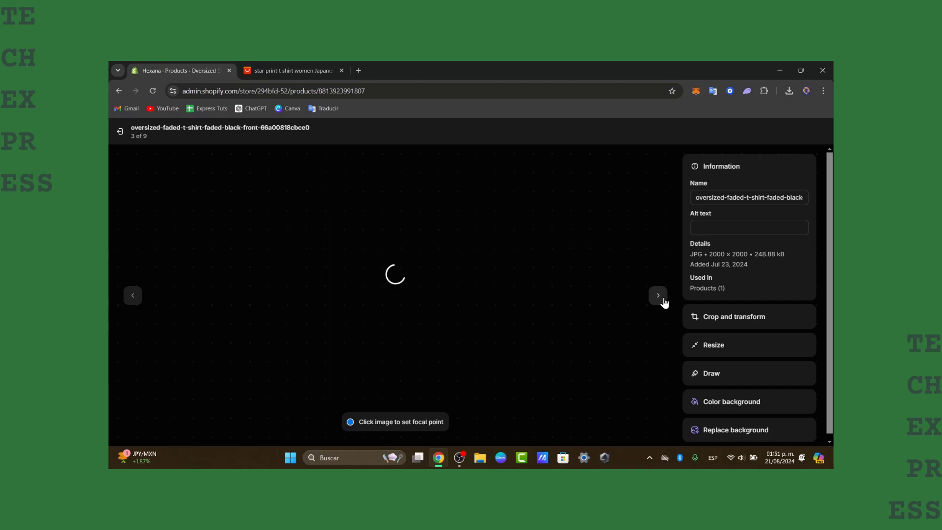
pyautogui.click(656, 295)
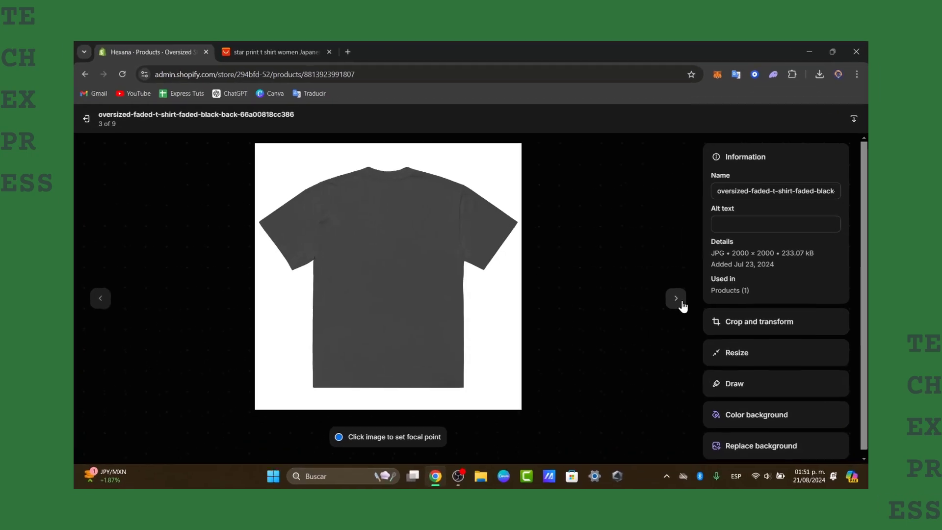
pyautogui.click(676, 298)
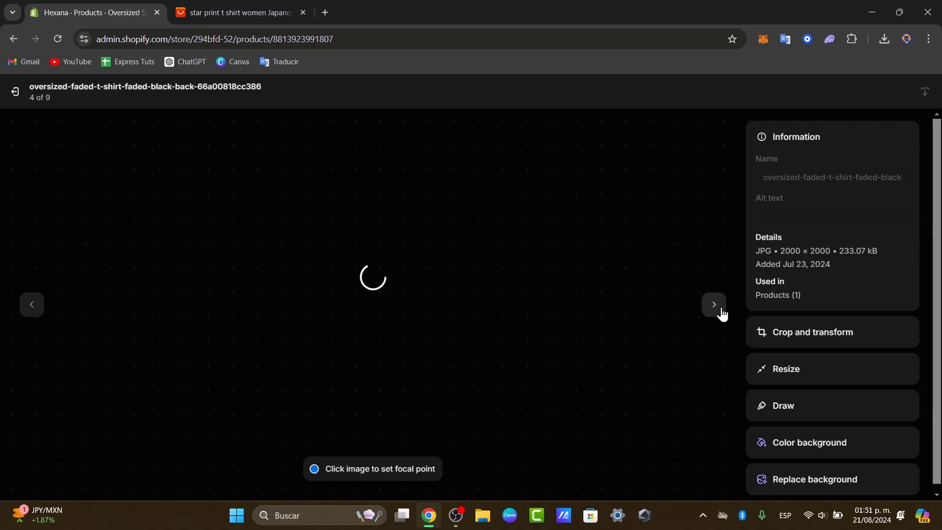
pyautogui.click(713, 305)
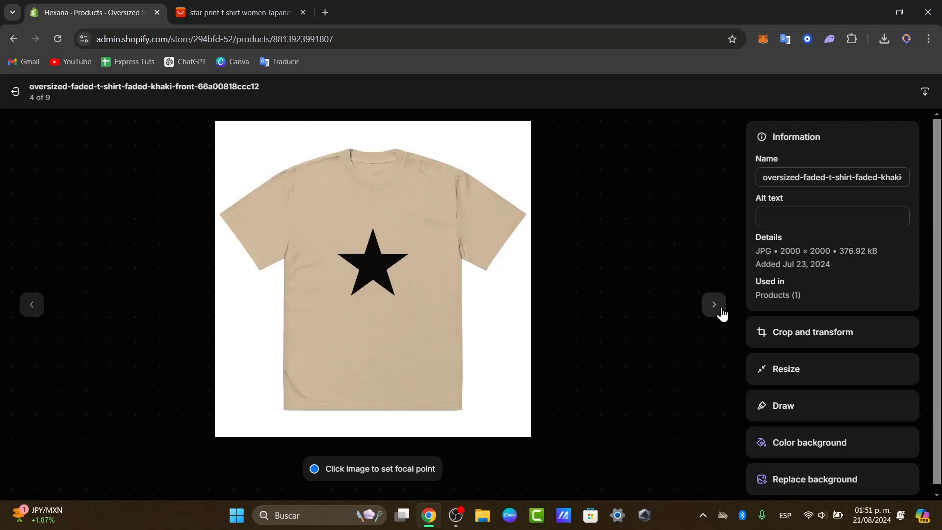
pyautogui.click(713, 305)
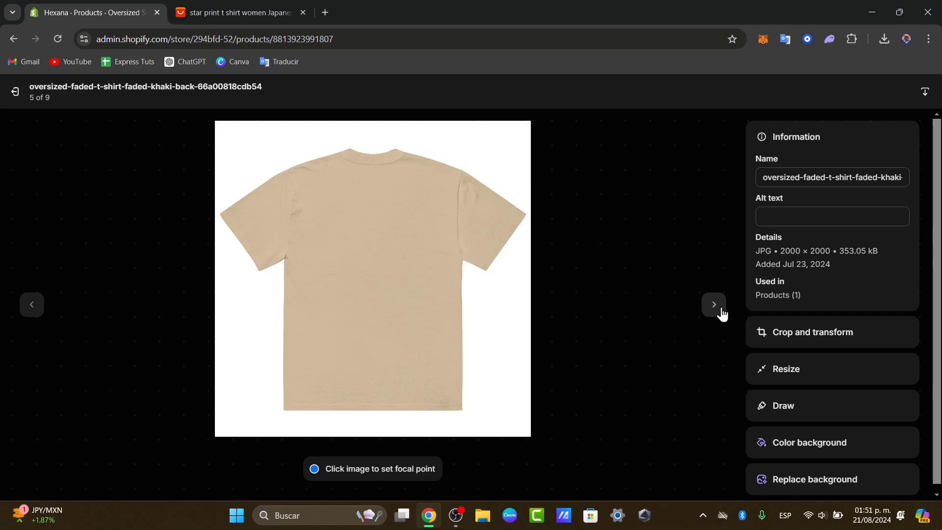
pyautogui.moveTo(542, 257)
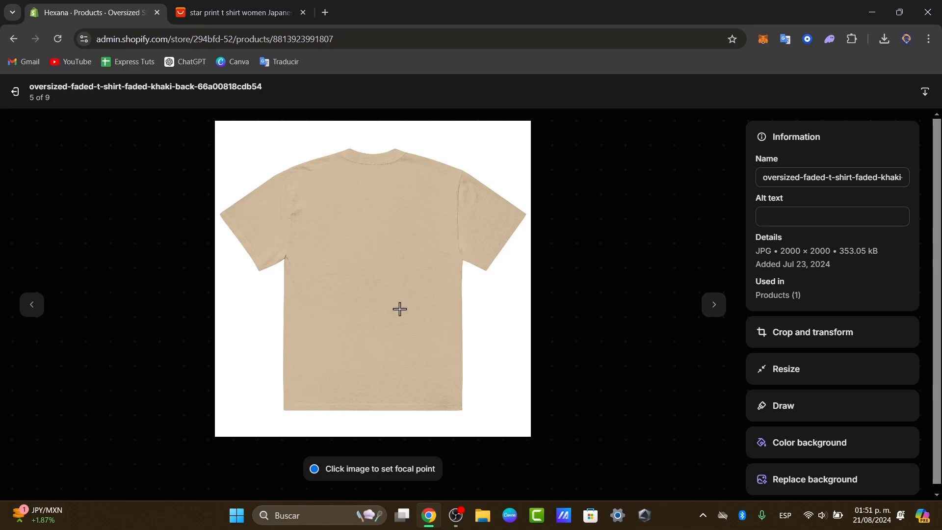
pyautogui.moveTo(344, 259)
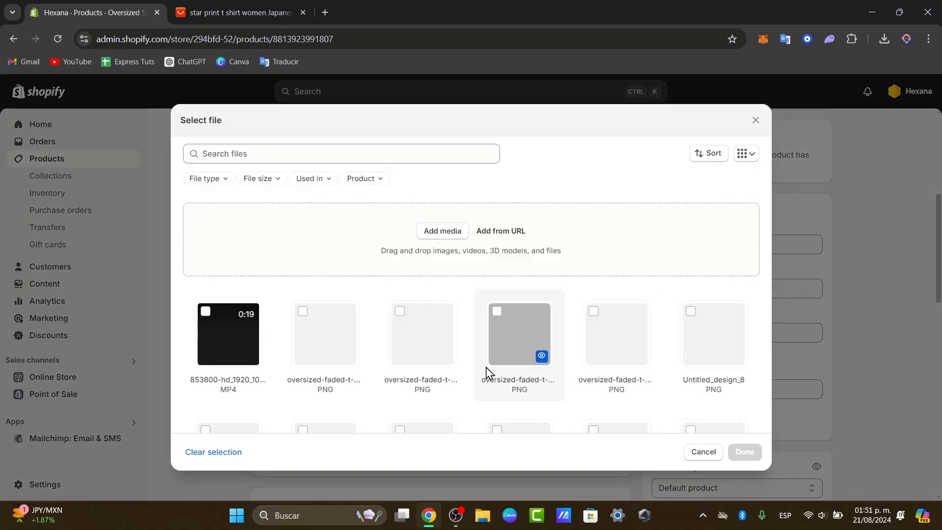
# Step: Scroll the file library and select the ID code ending the eucalyptus front image's file name
pyautogui.scroll(-3)
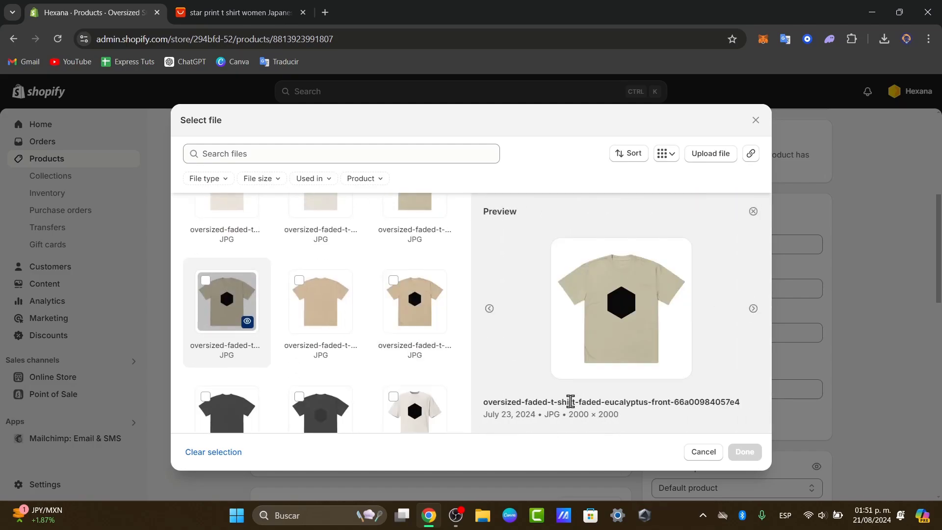
pyautogui.doubleClick(506, 402)
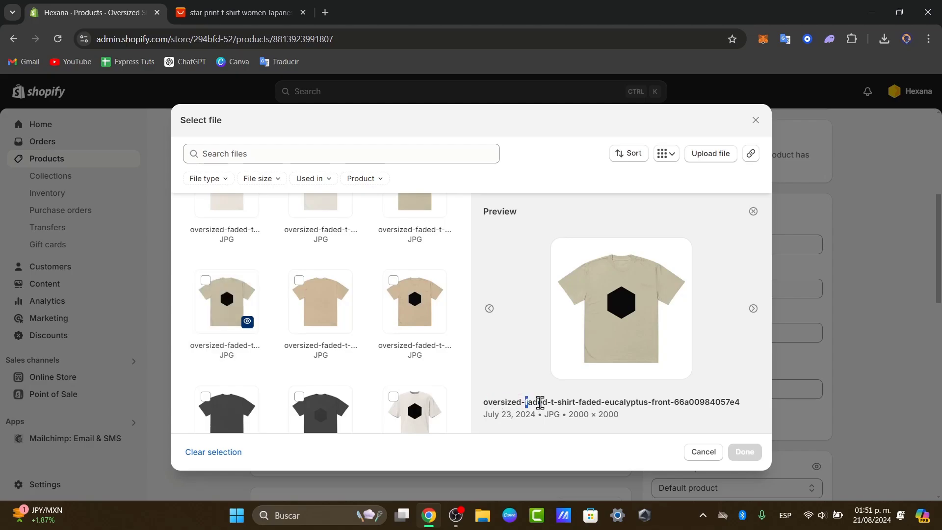
pyautogui.doubleClick(621, 402)
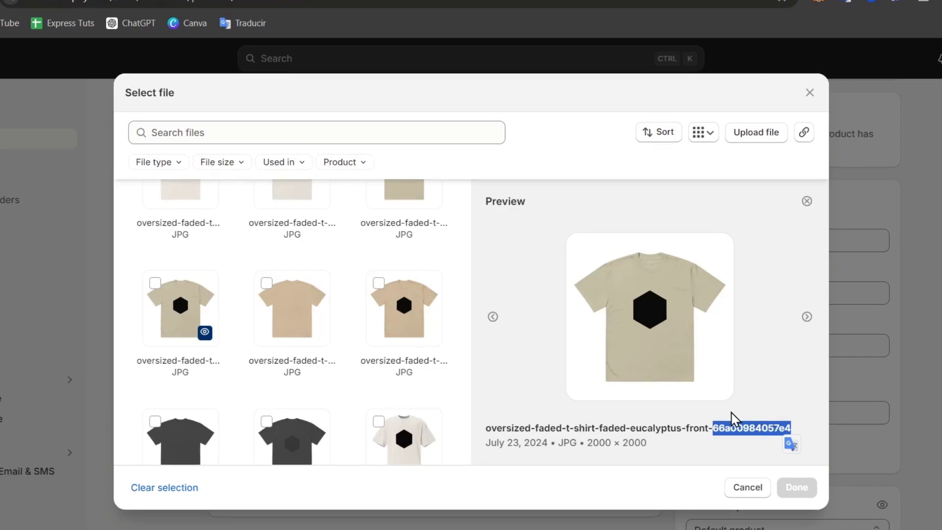
pyautogui.moveTo(721, 419)
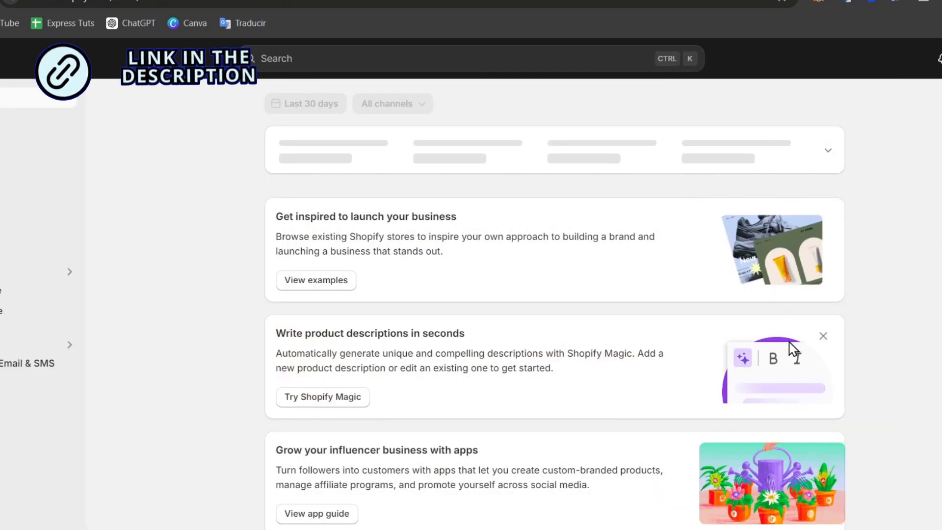
pyautogui.moveTo(822, 351)
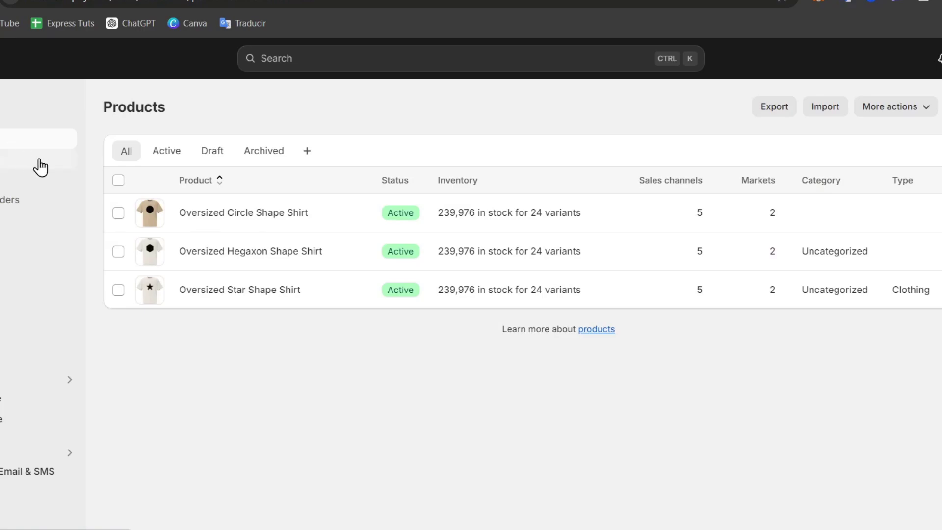
pyautogui.moveTo(250, 251)
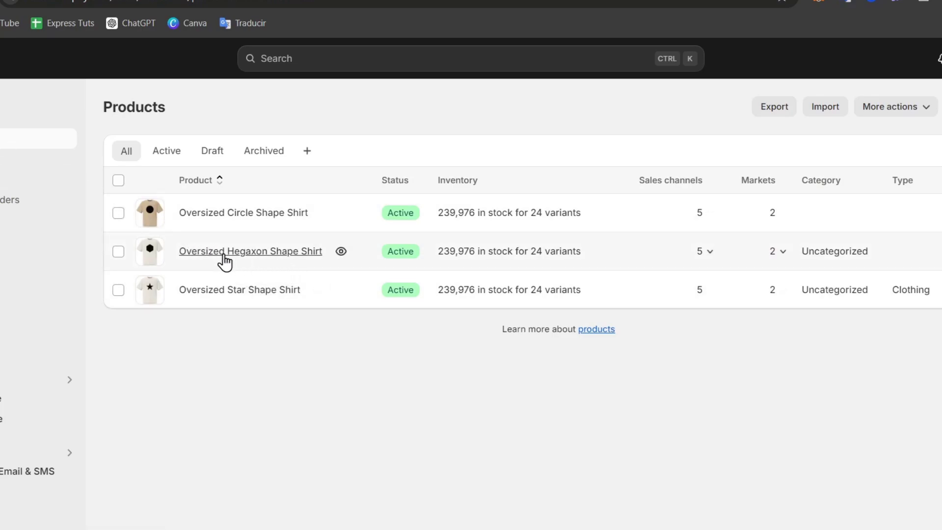
# Step: Open Oversized Hegaxon Shape Shirt from the product list
pyautogui.click(249, 251)
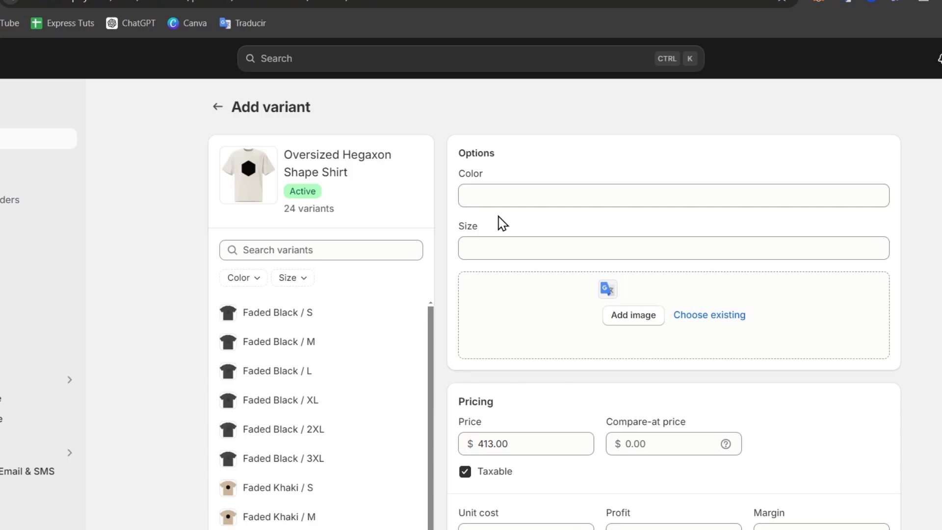
pyautogui.click(673, 196)
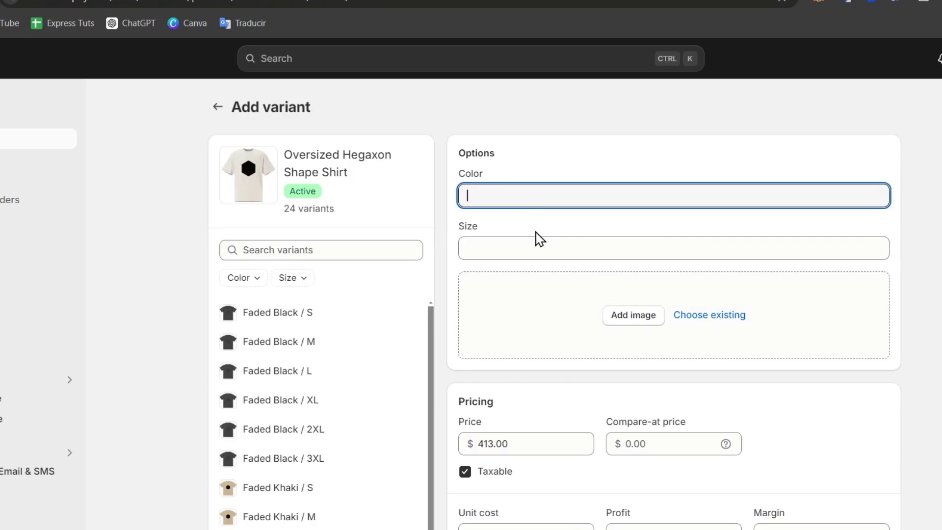
pyautogui.click(672, 247)
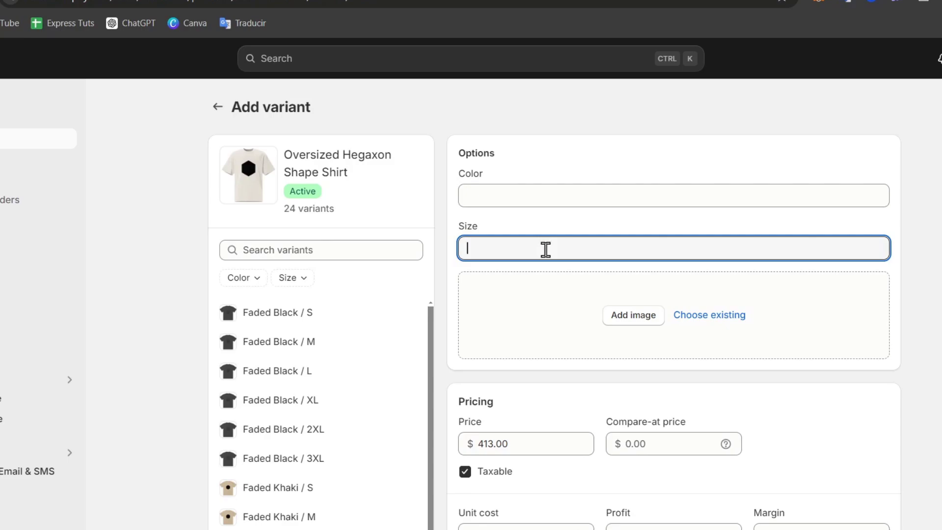
pyautogui.moveTo(548, 269)
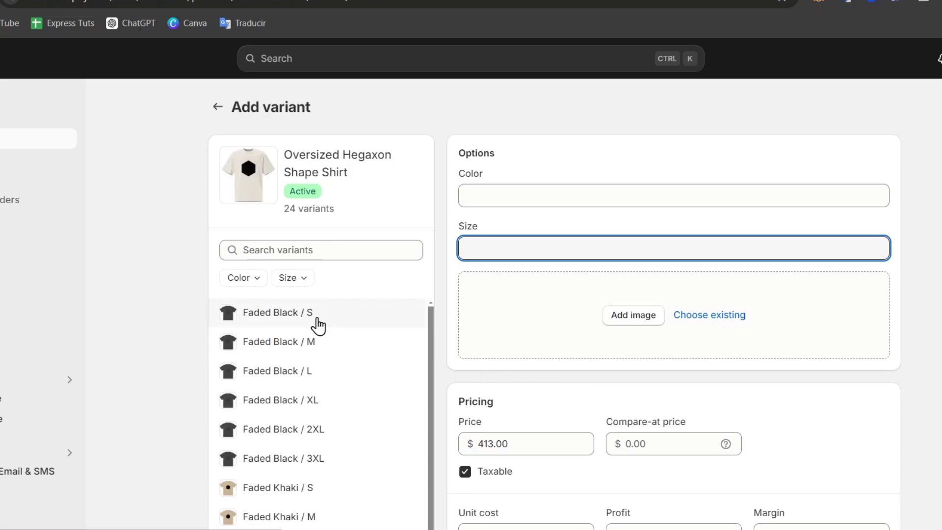
pyautogui.click(278, 312)
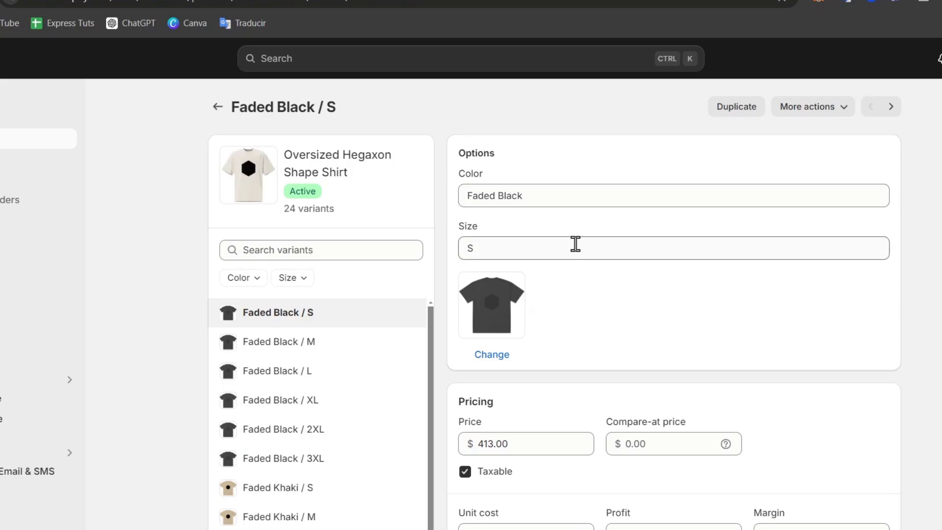
pyautogui.scroll(-3)
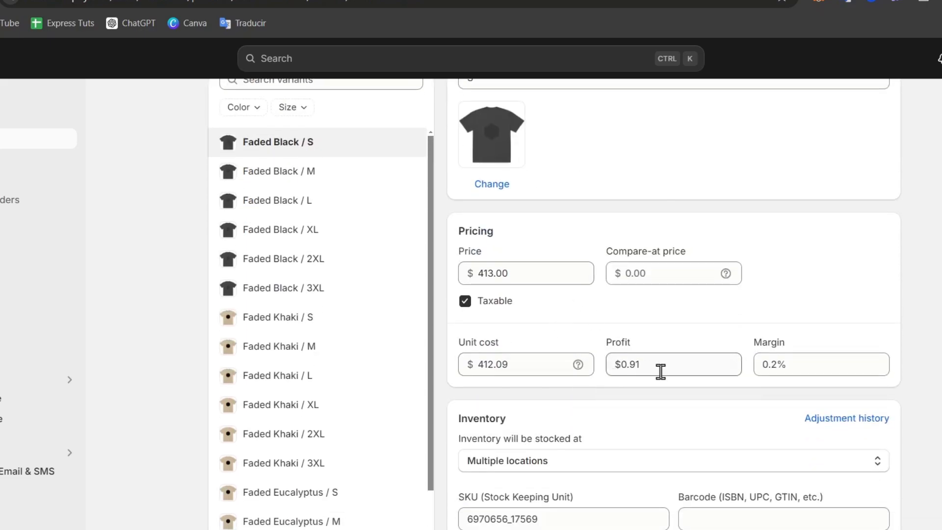
pyautogui.scroll(-3)
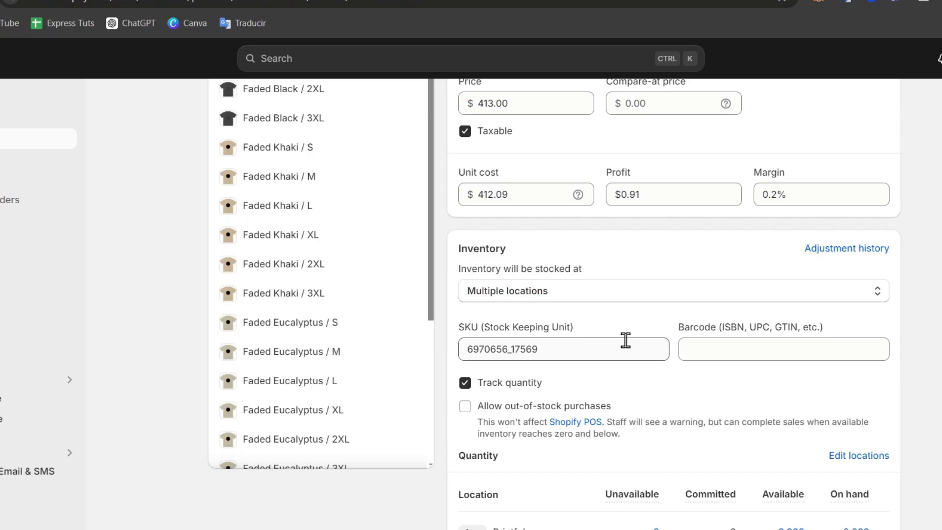
pyautogui.moveTo(368, 227)
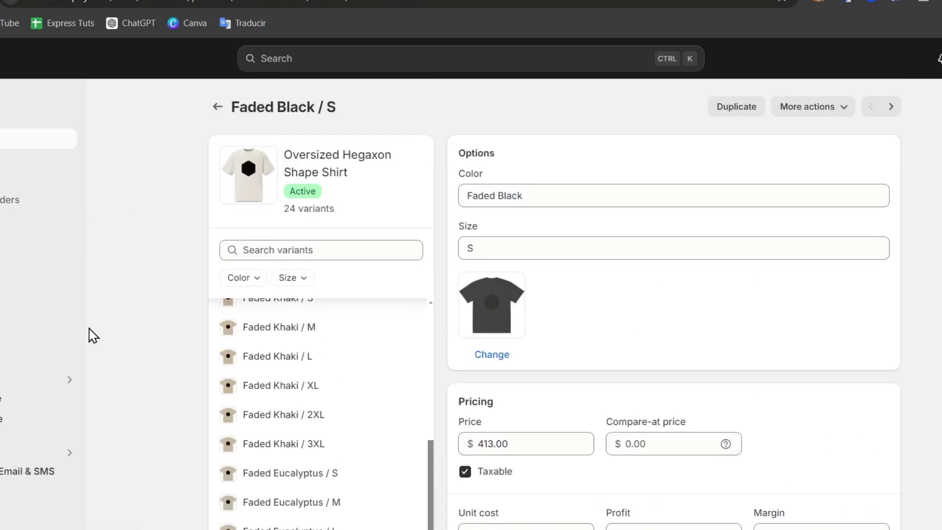
pyautogui.scroll(-3)
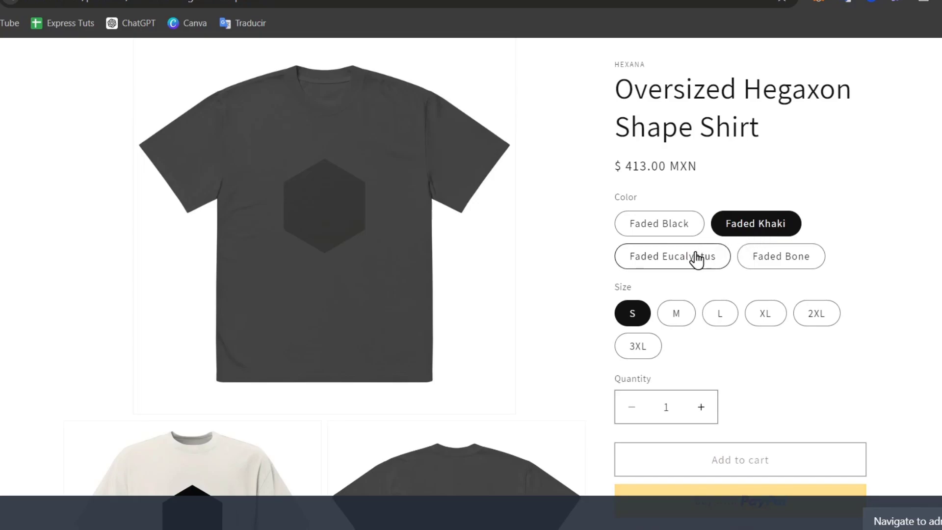
# Step: On the storefront, switch between Faded Black, Khaki, Eucalyptus and Bone to check each shirt image
pyautogui.click(659, 223)
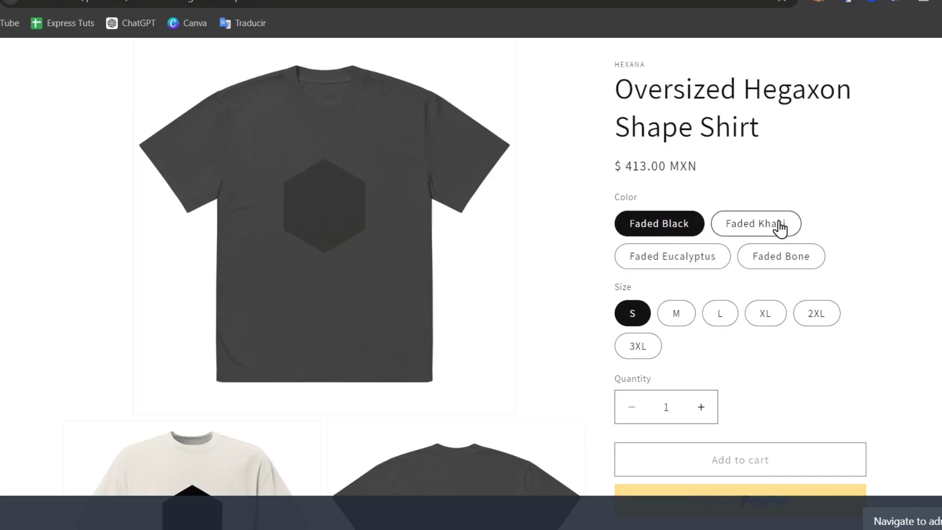
pyautogui.click(756, 223)
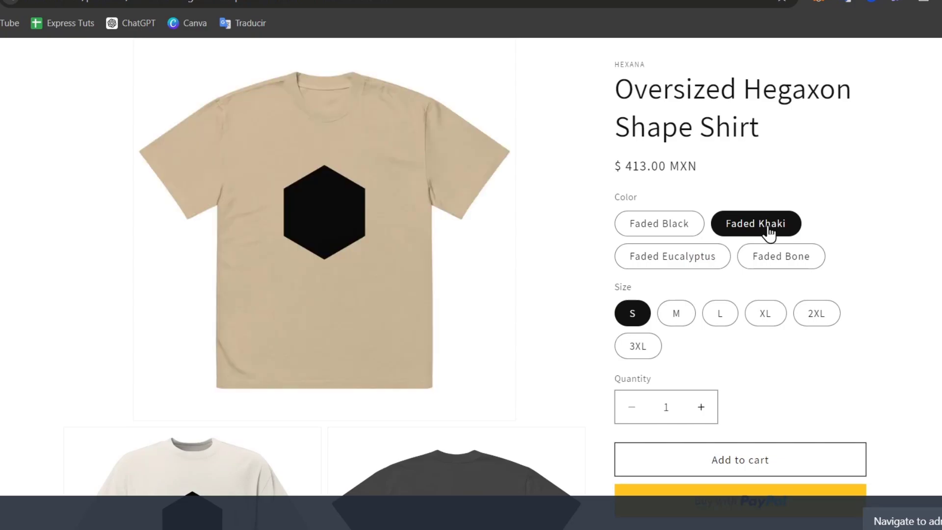
pyautogui.click(672, 256)
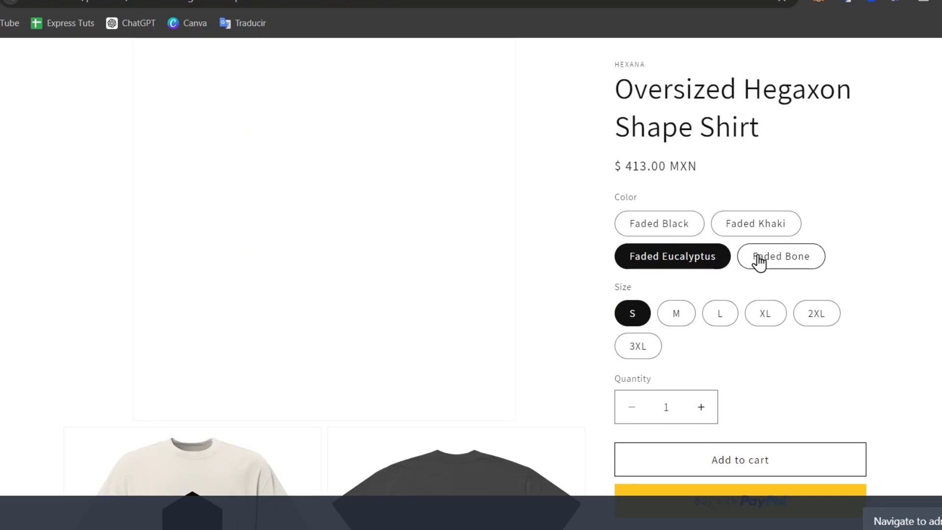
pyautogui.click(781, 256)
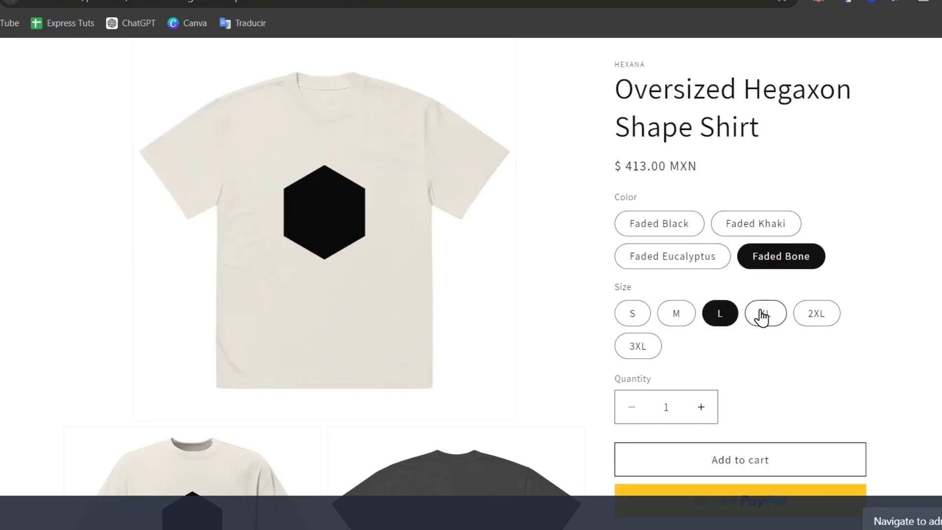
pyautogui.moveTo(758, 346)
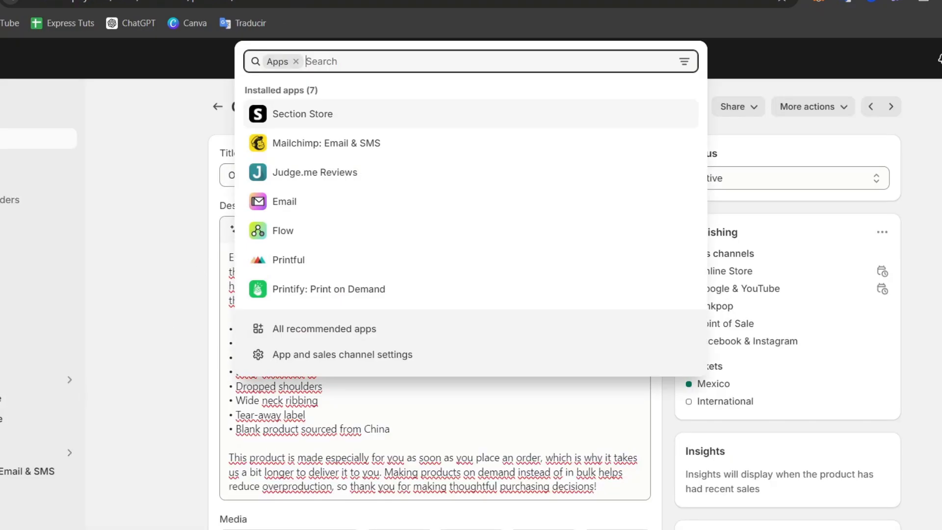
pyautogui.moveTo(420, 62)
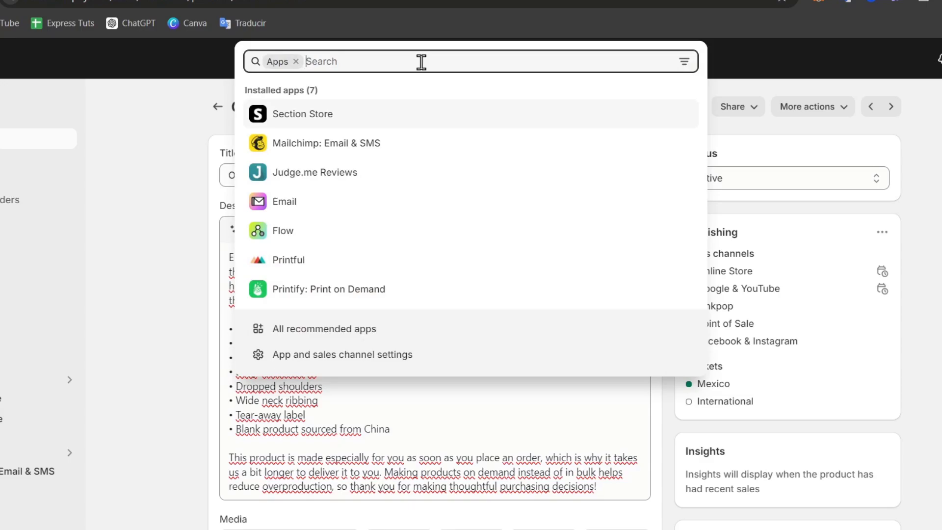
# Step: Search apps for 'variant image' and dismiss the empty results
pyautogui.write('variant')
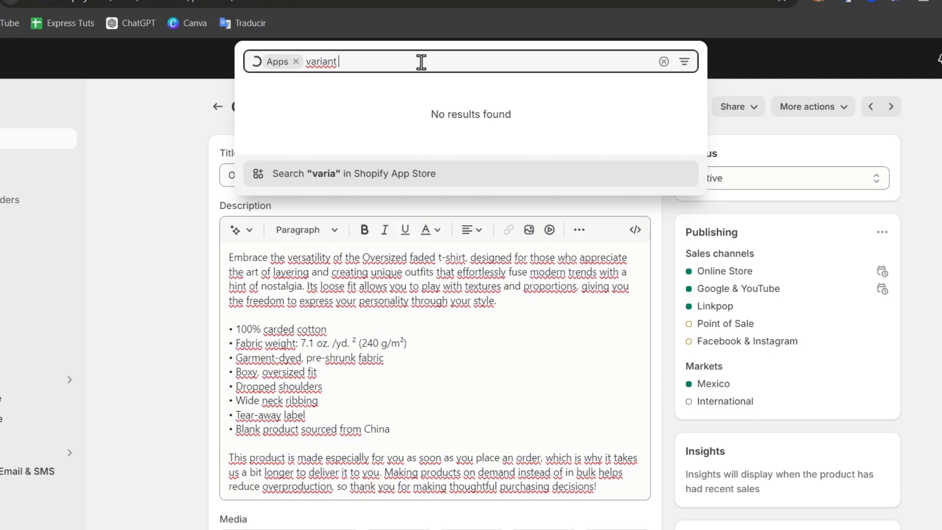
pyautogui.write('image')
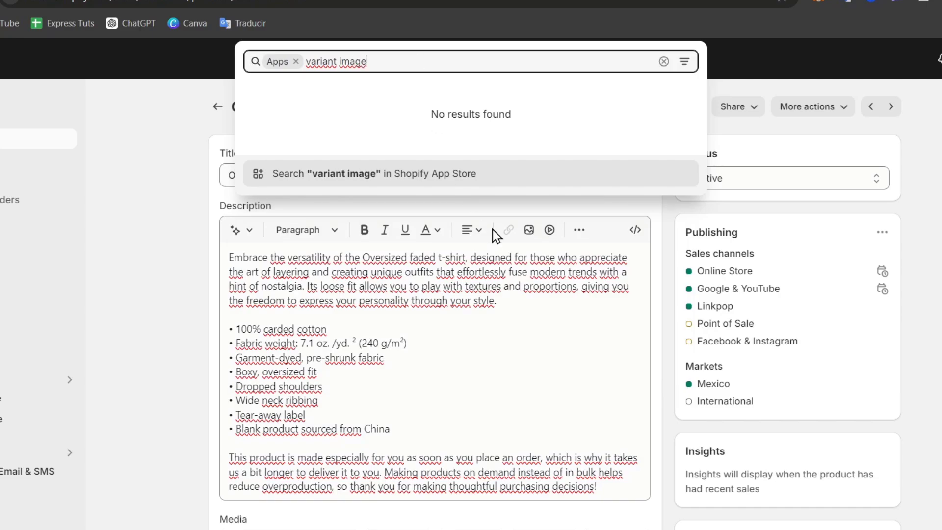
pyautogui.click(471, 173)
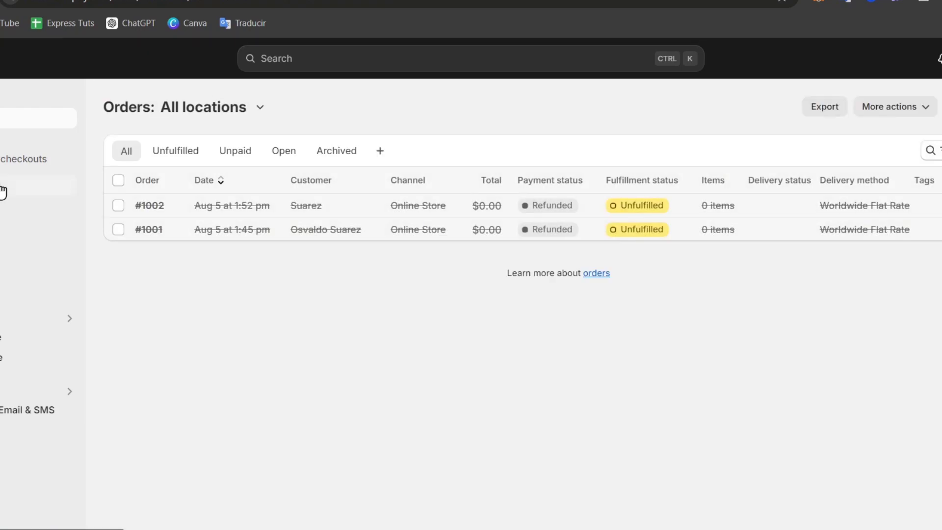
pyautogui.moveTo(23, 407)
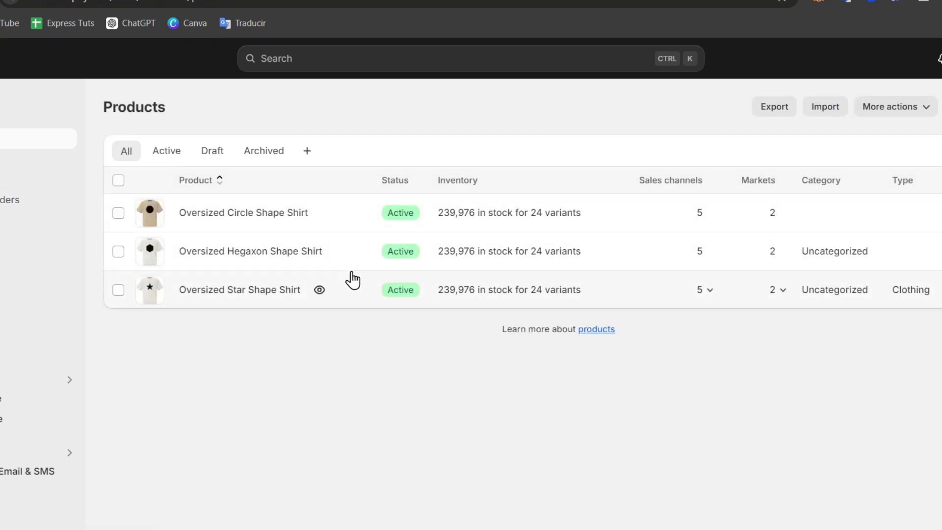
pyautogui.moveTo(365, 279)
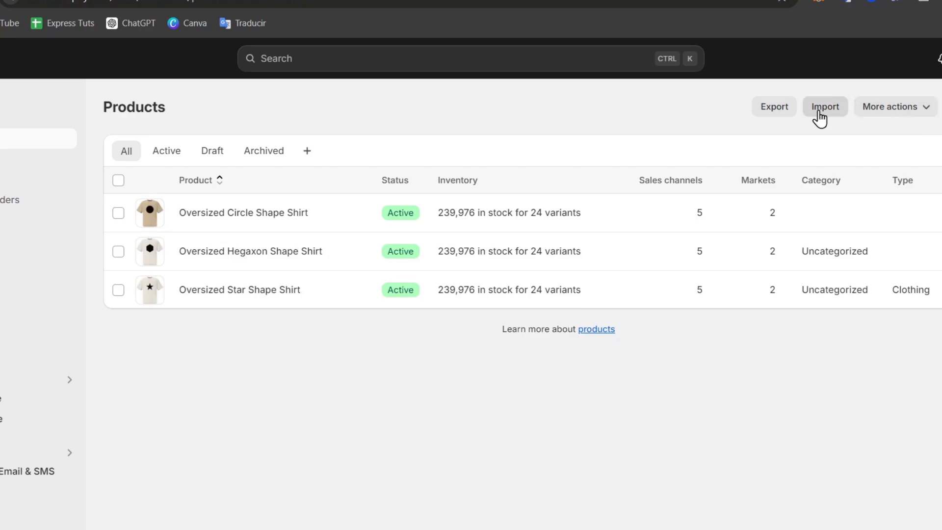
# Step: Start a CSV product import and download the sample CSV template
pyautogui.click(824, 106)
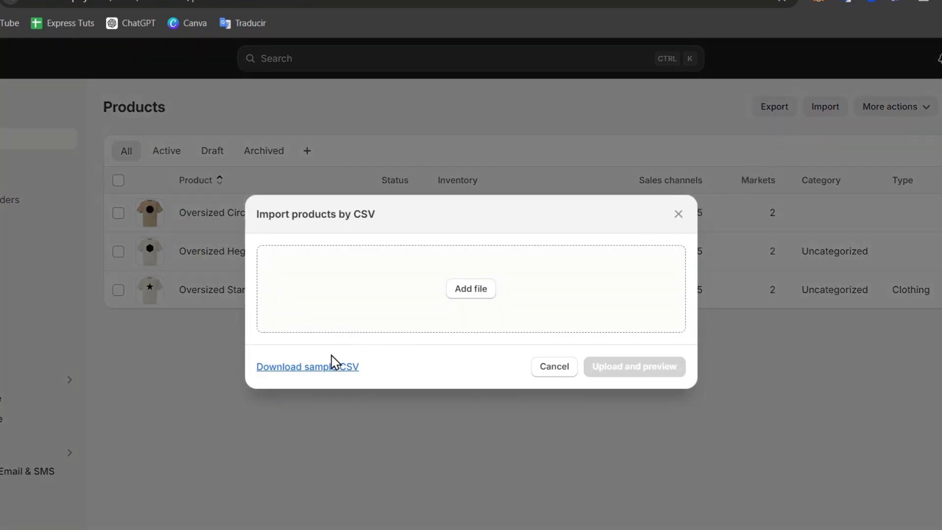
pyautogui.click(307, 367)
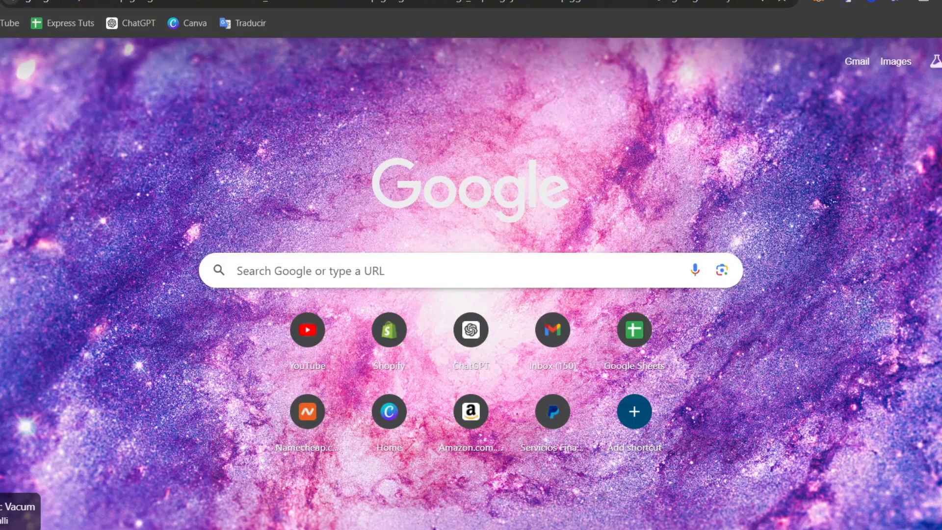
# Step: Open Google Sheets and import product_template.csv, replacing the new spreadsheet's contents
pyautogui.write('google sheets')
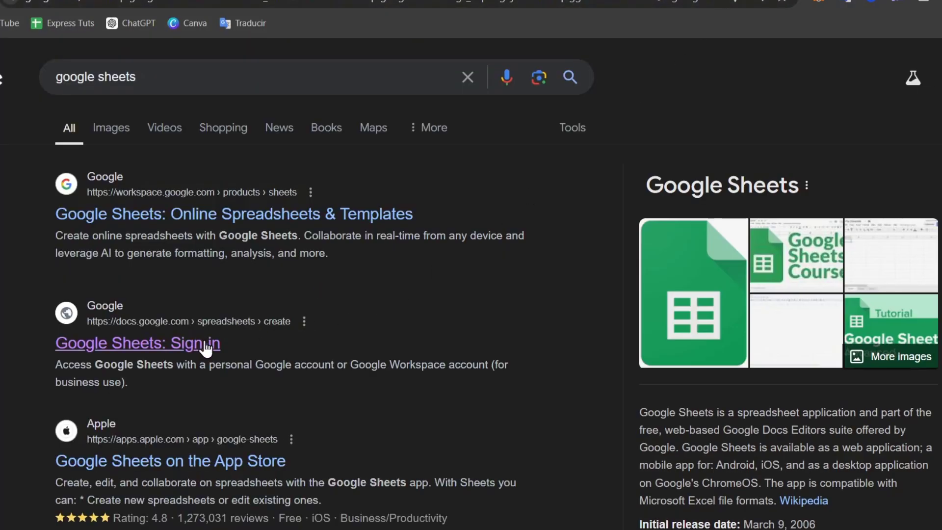
pyautogui.click(137, 343)
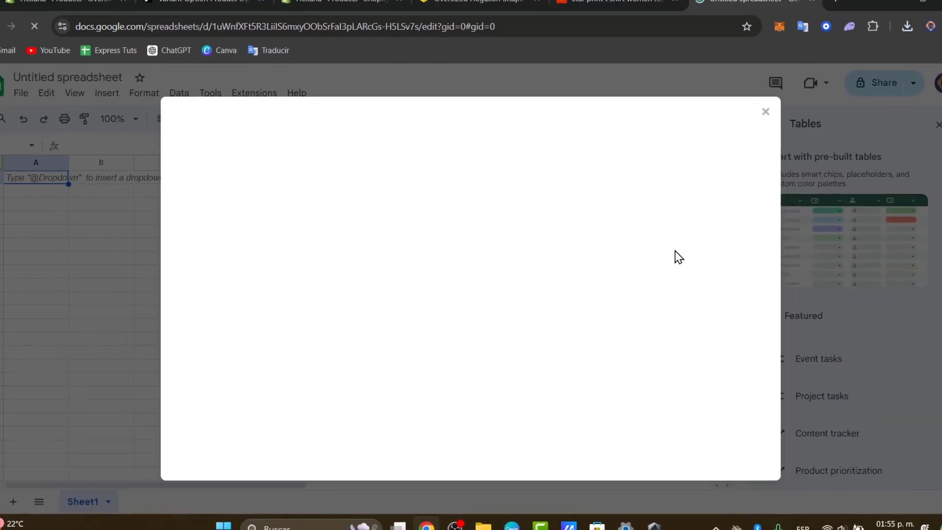
pyautogui.click(884, 38)
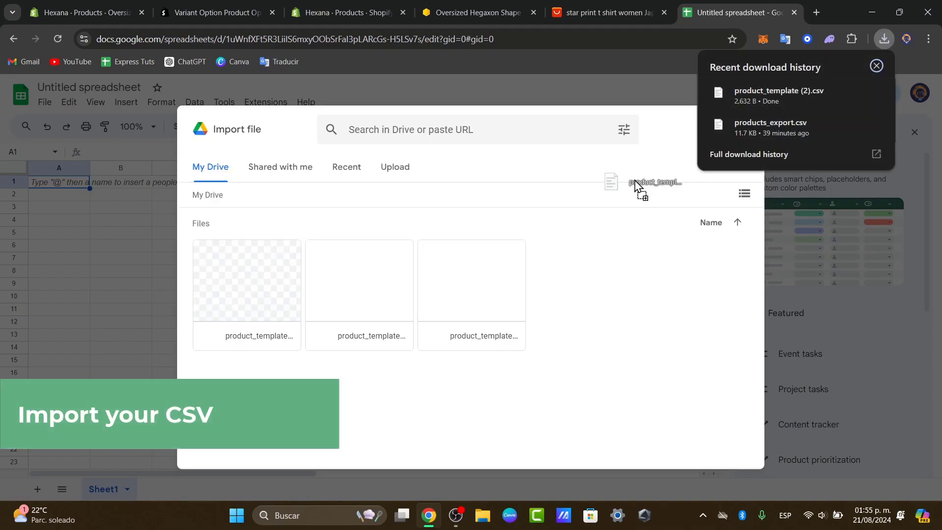
pyautogui.click(471, 281)
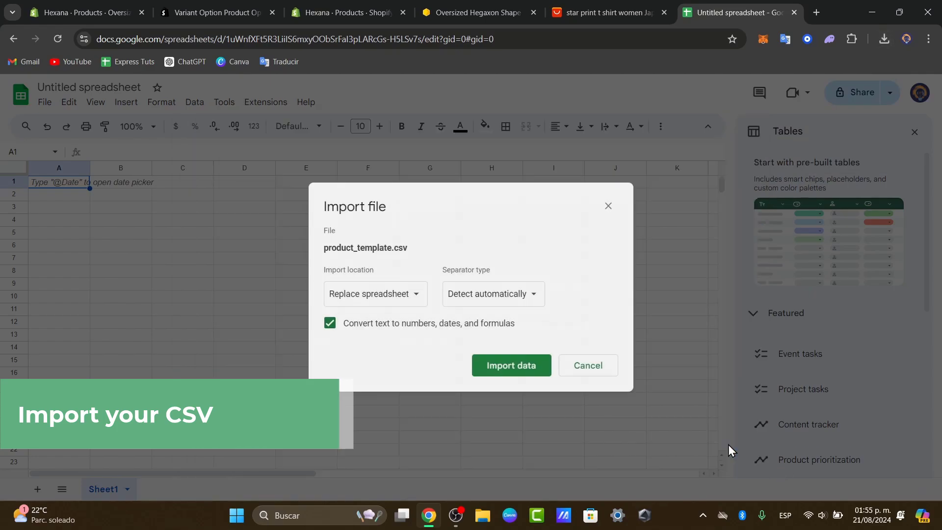
pyautogui.click(511, 365)
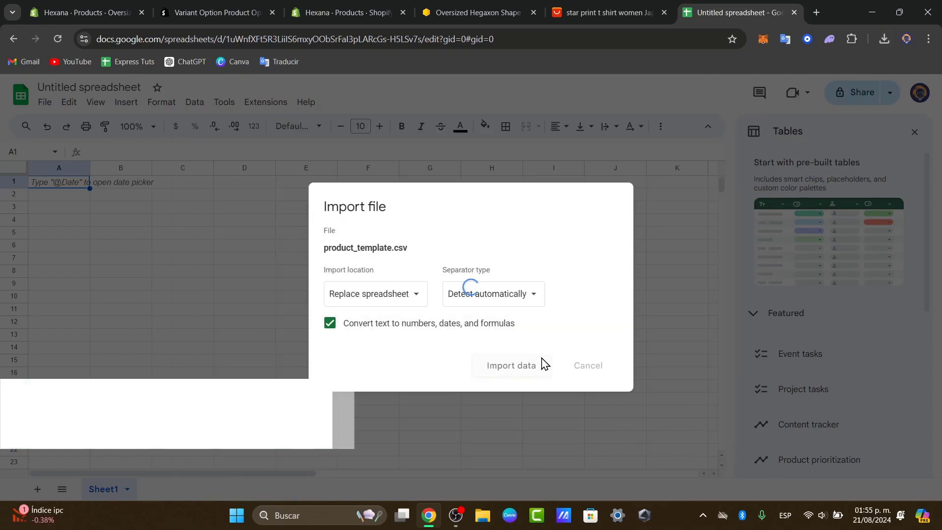
pyautogui.click(511, 365)
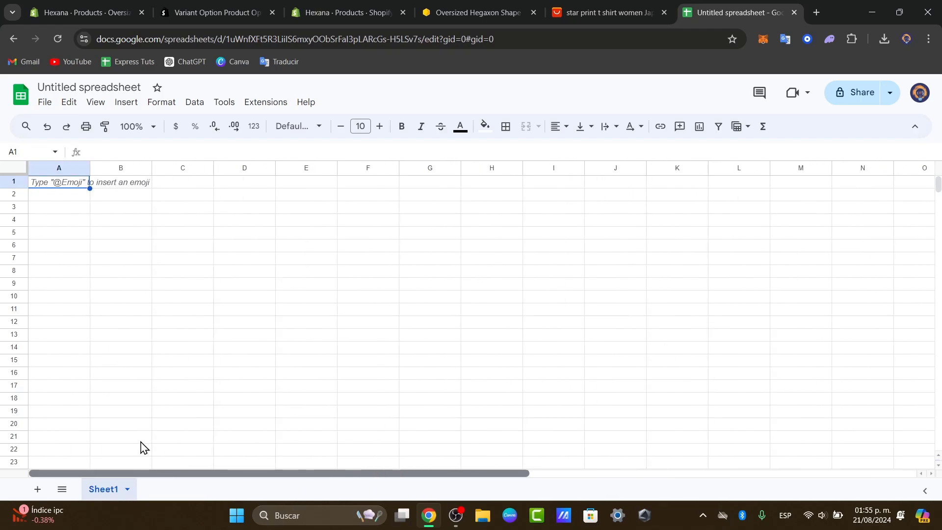
# Step: Open the Product Bundle spreadsheet, select cell A2 and scroll right through the template columns
pyautogui.click(19, 93)
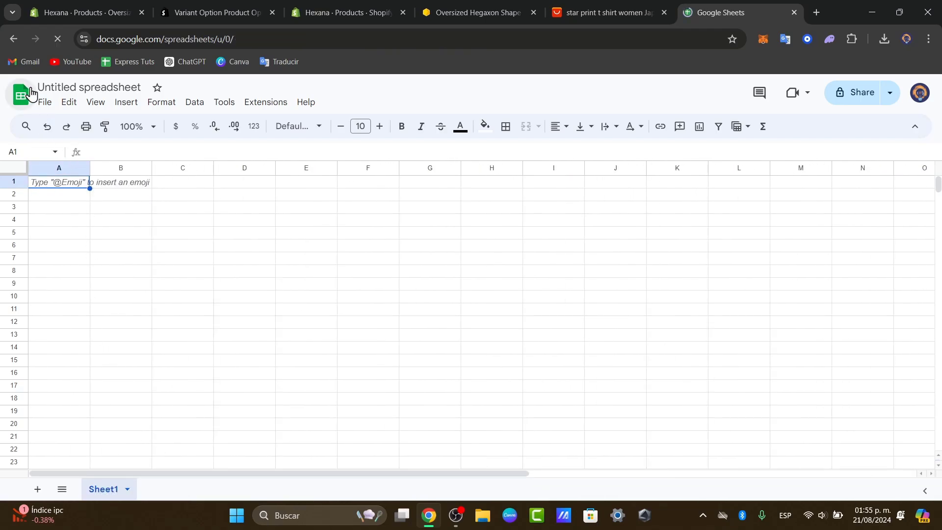
pyautogui.click(19, 95)
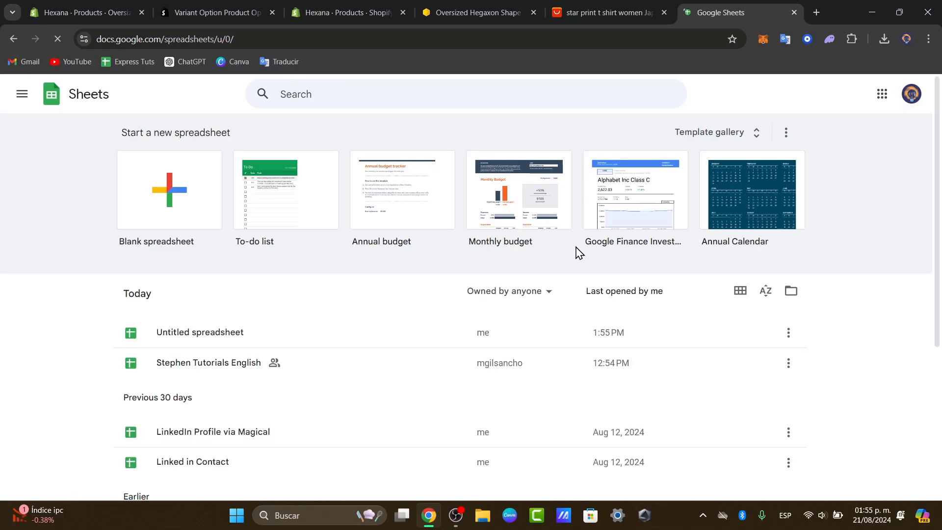
pyautogui.scroll(-3)
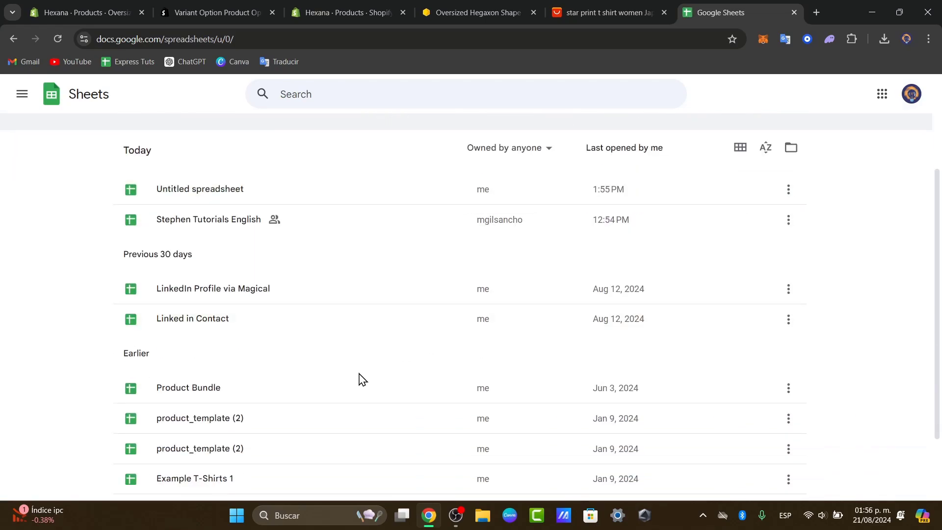
pyautogui.doubleClick(187, 388)
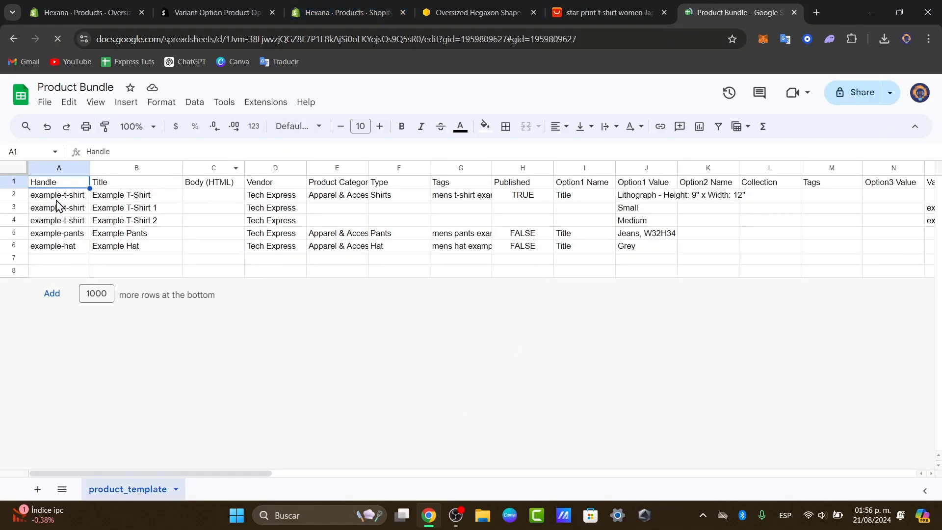
pyautogui.click(58, 194)
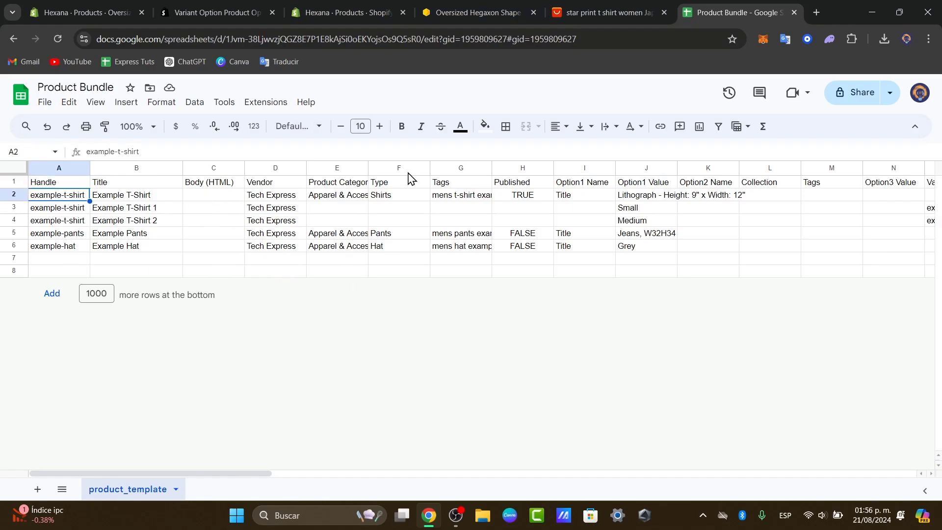
pyautogui.moveTo(607, 401)
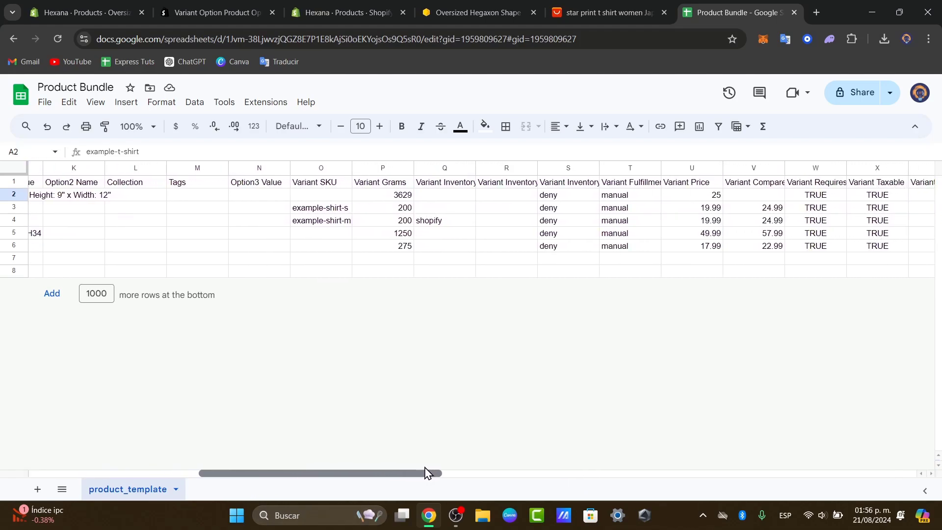
pyautogui.moveTo(420, 474); pyautogui.dragTo(501, 474)
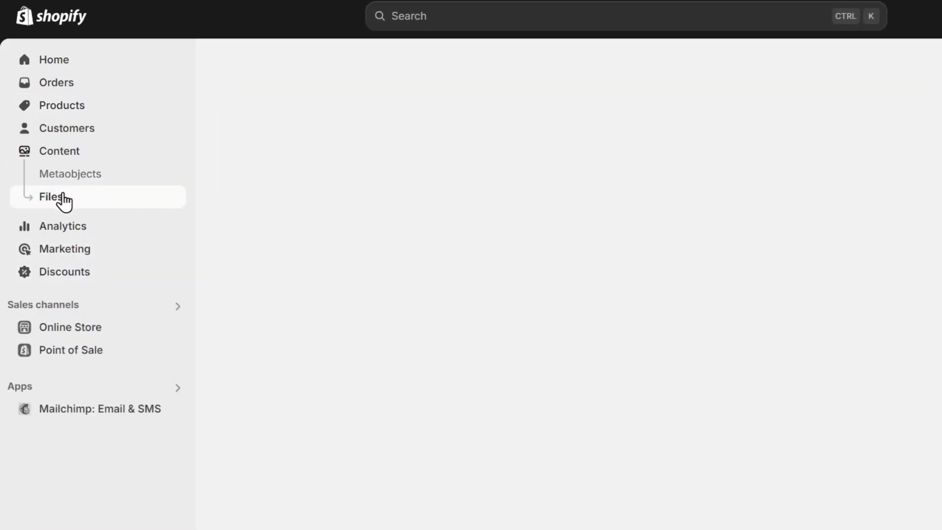
# Step: Preview the oversized faded bone front T-shirt file from Content > Files and use its browser context menu
pyautogui.click(50, 196)
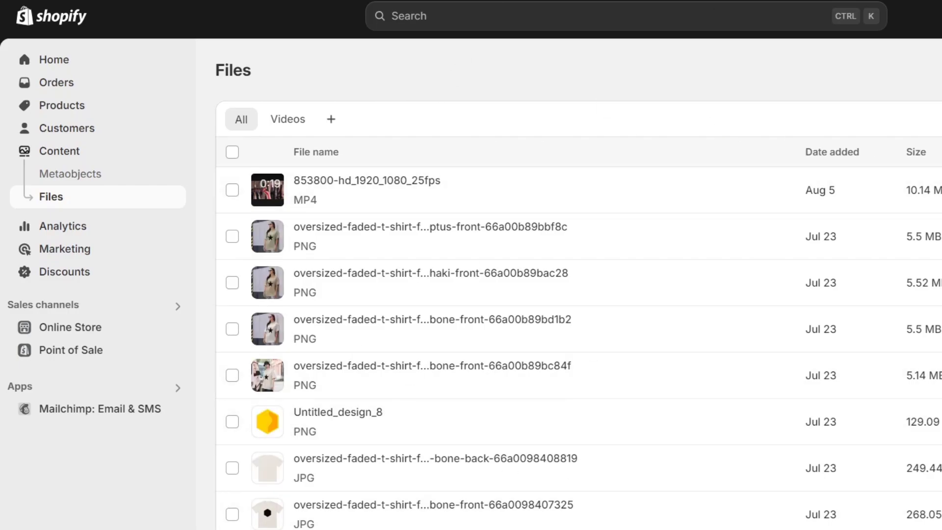
pyautogui.click(432, 328)
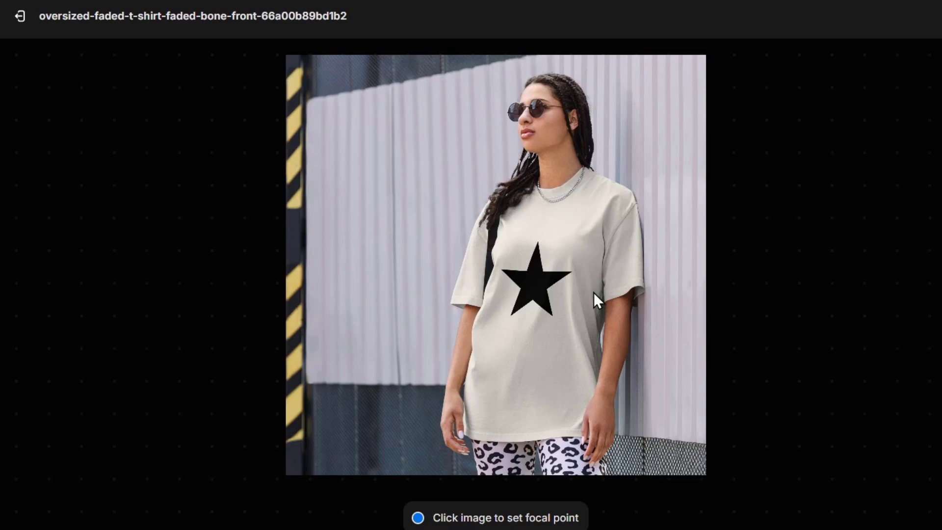
pyautogui.rightClick(595, 300)
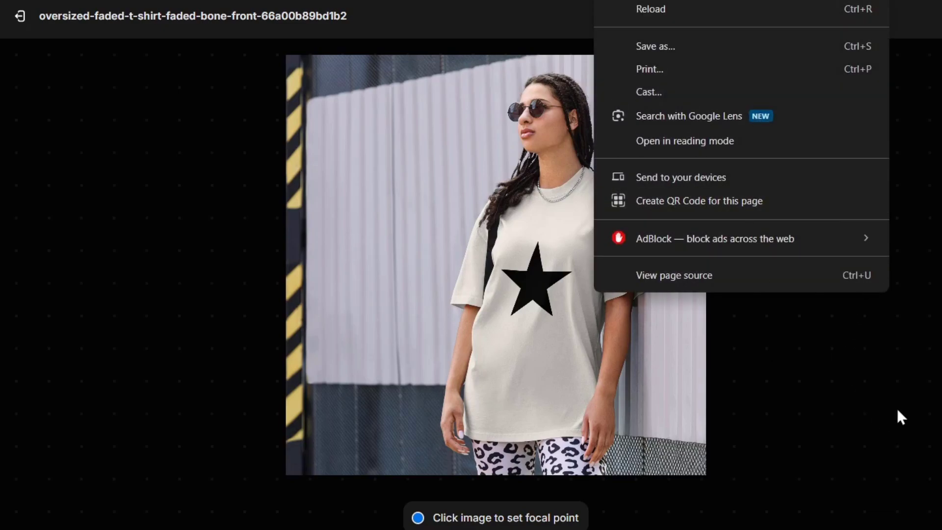
pyautogui.click(421, 241)
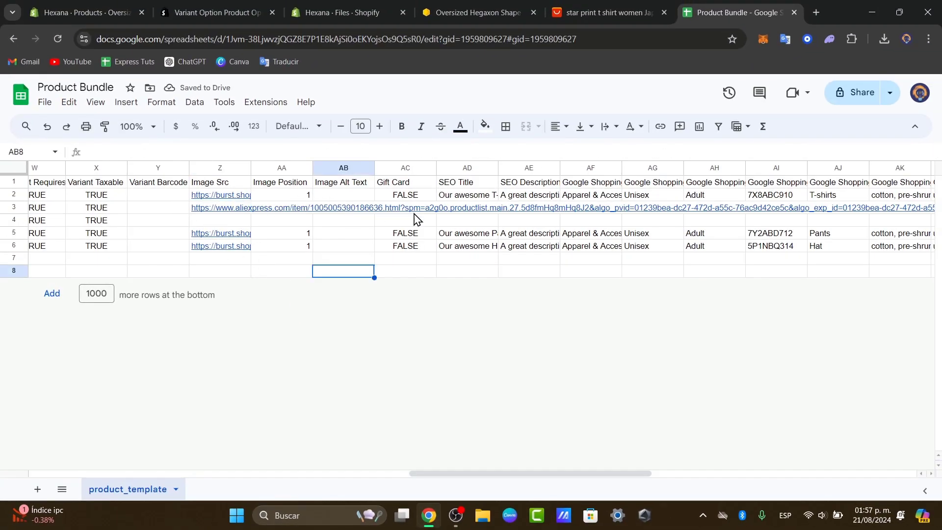
# Step: Review the Variant Image column in the sheet, then return to the Shopify products list
pyautogui.hscroll(3)
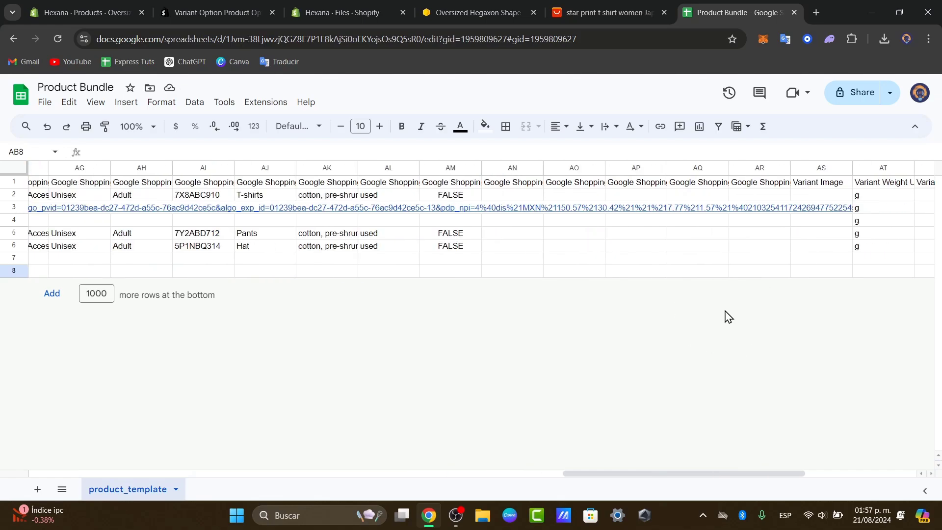
pyautogui.hscroll(-3)
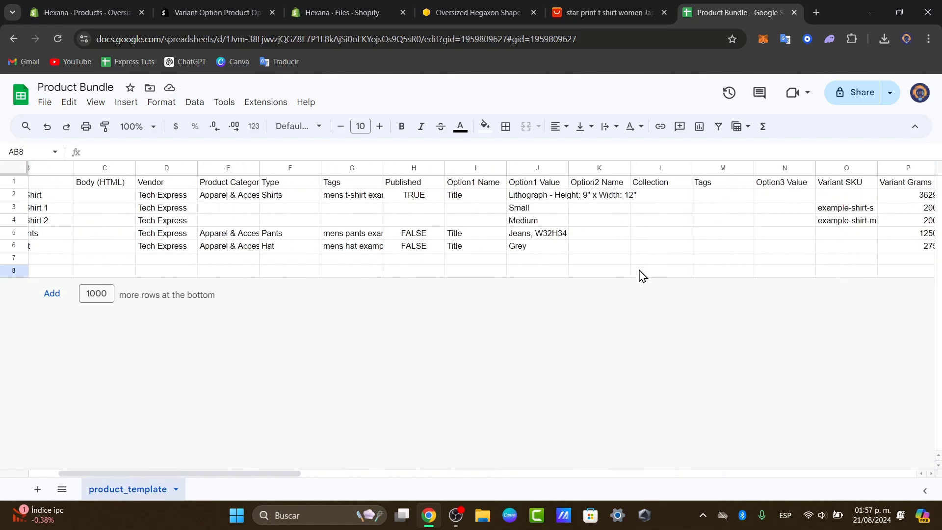
pyautogui.click(345, 12)
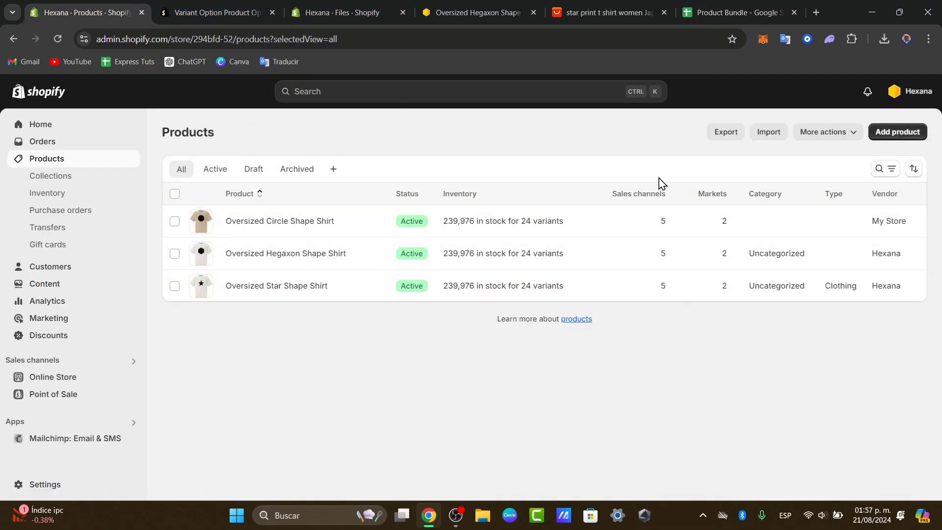
pyautogui.click(768, 132)
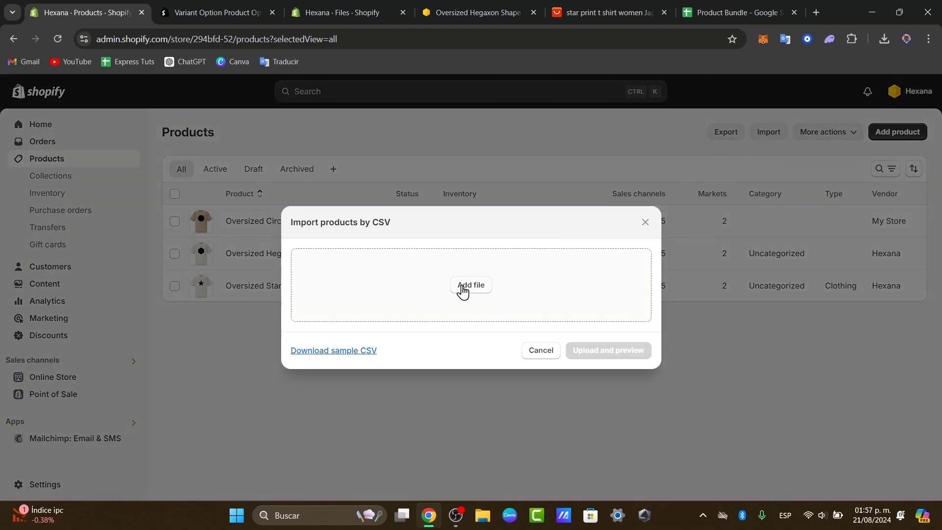
pyautogui.click(472, 285)
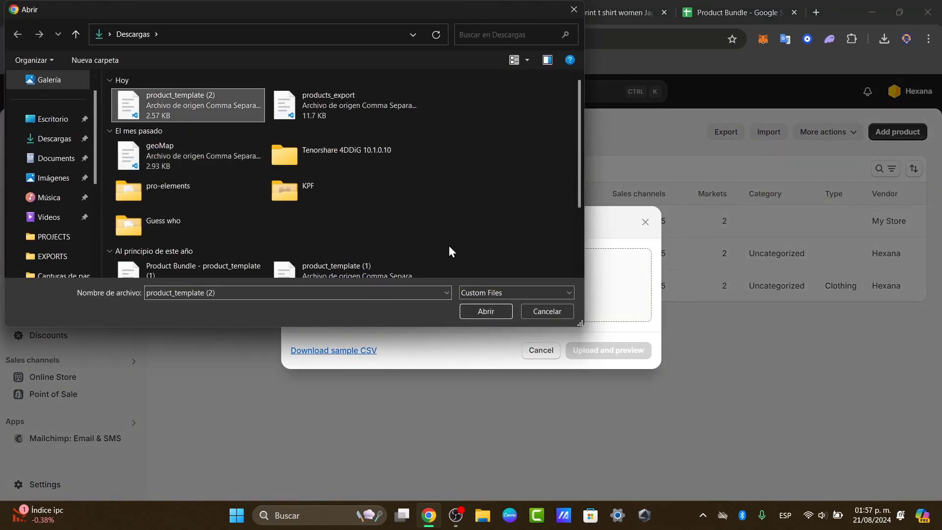
pyautogui.click(485, 311)
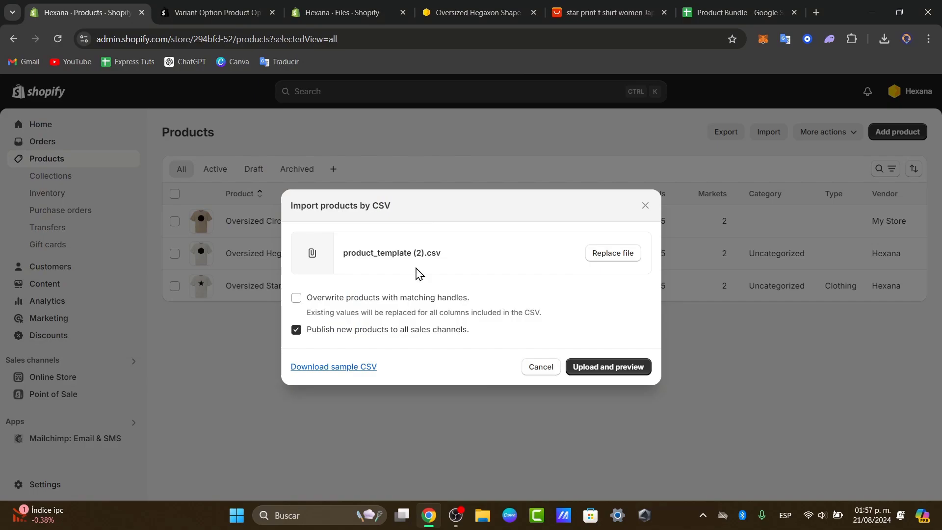
pyautogui.moveTo(236, 268)
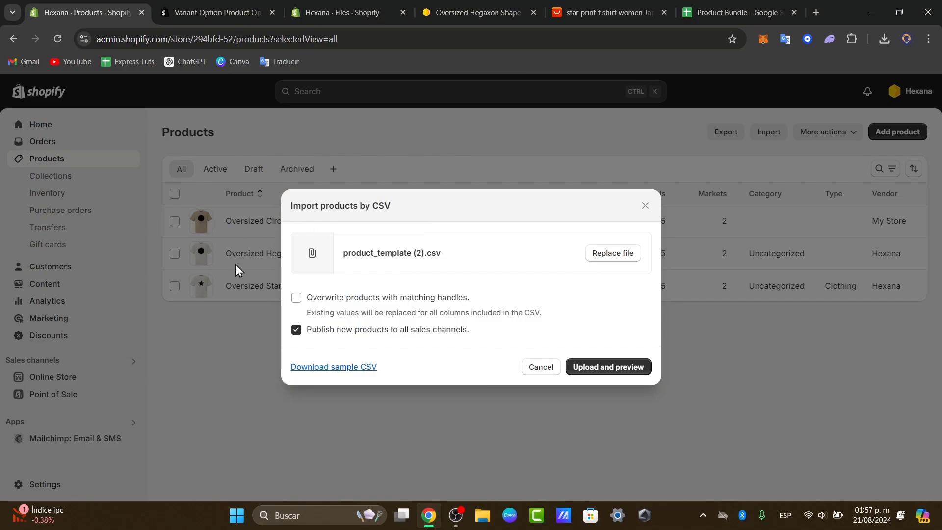
pyautogui.click(296, 298)
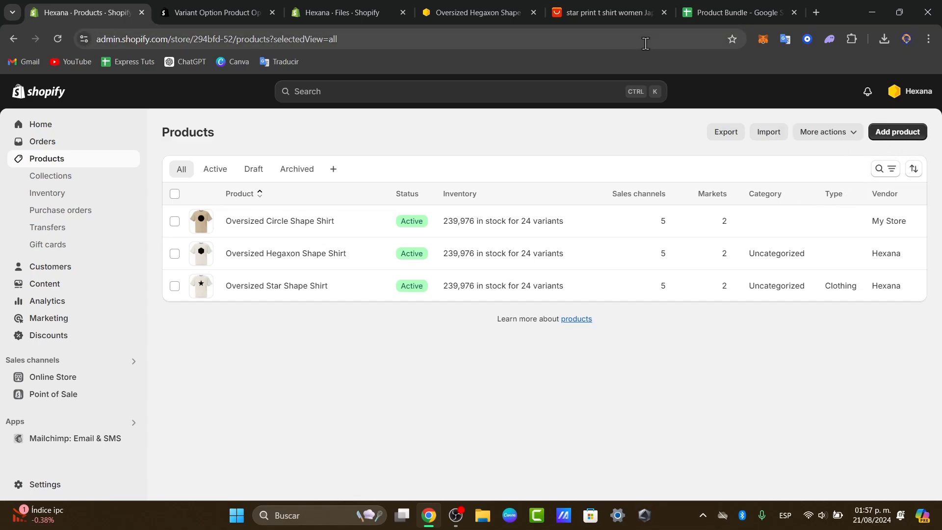
pyautogui.click(607, 12)
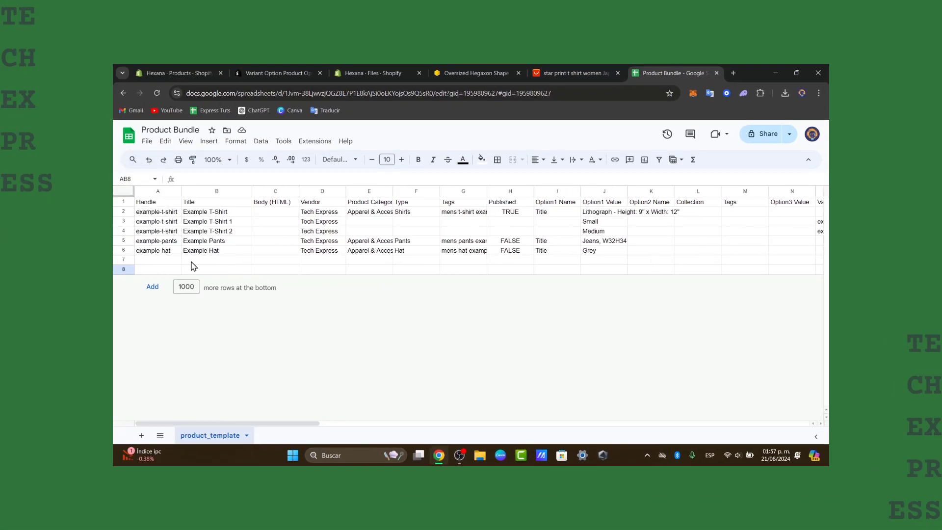
pyautogui.moveTo(638, 307)
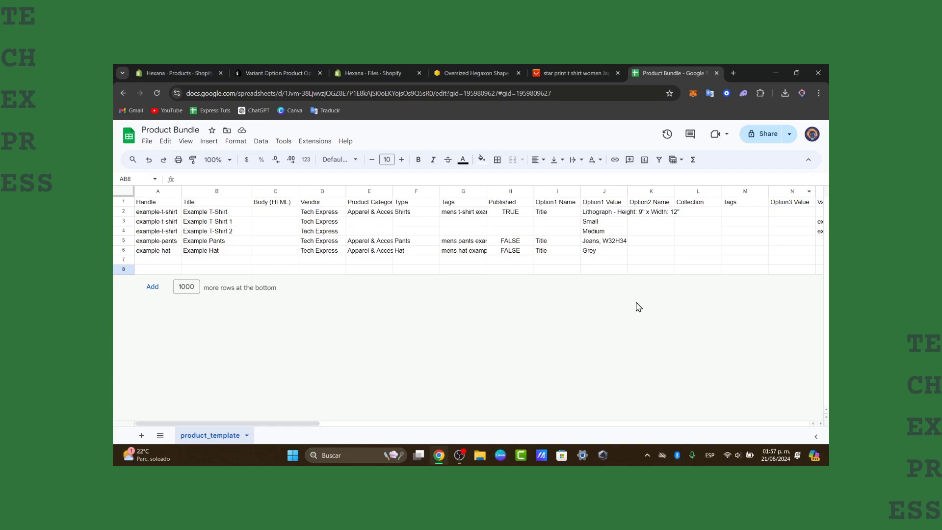
pyautogui.click(175, 72)
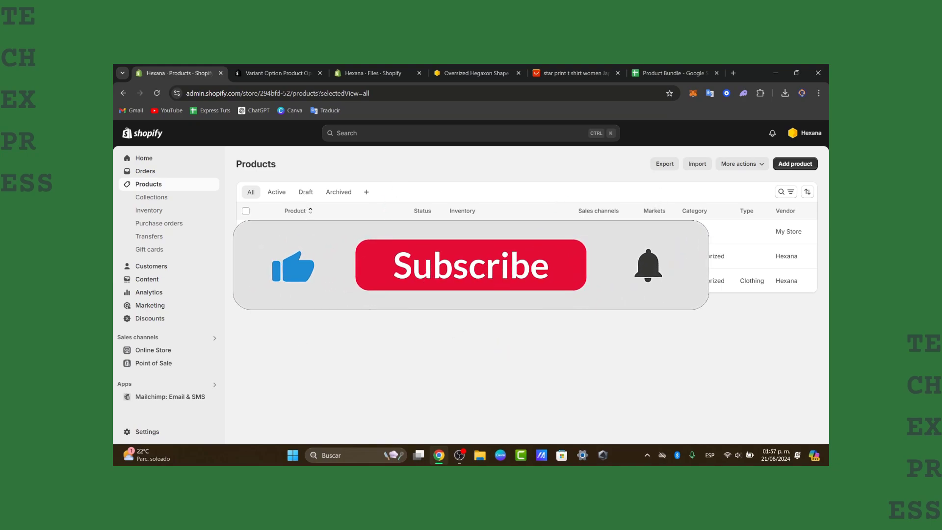
pyautogui.click(471, 265)
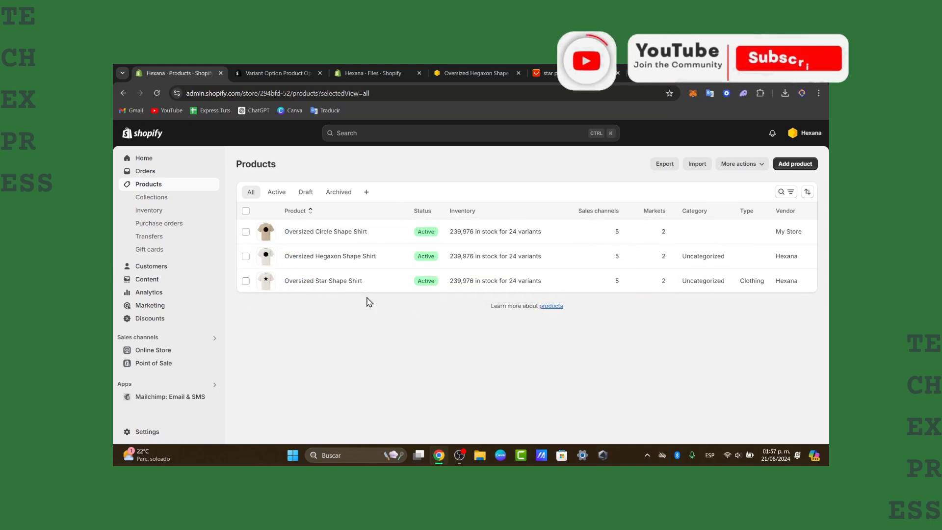
pyautogui.click(788, 58)
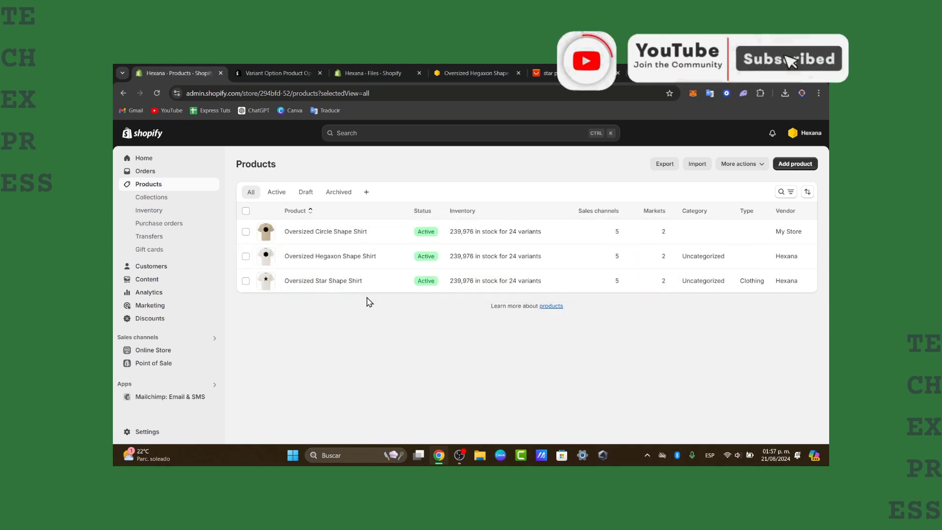